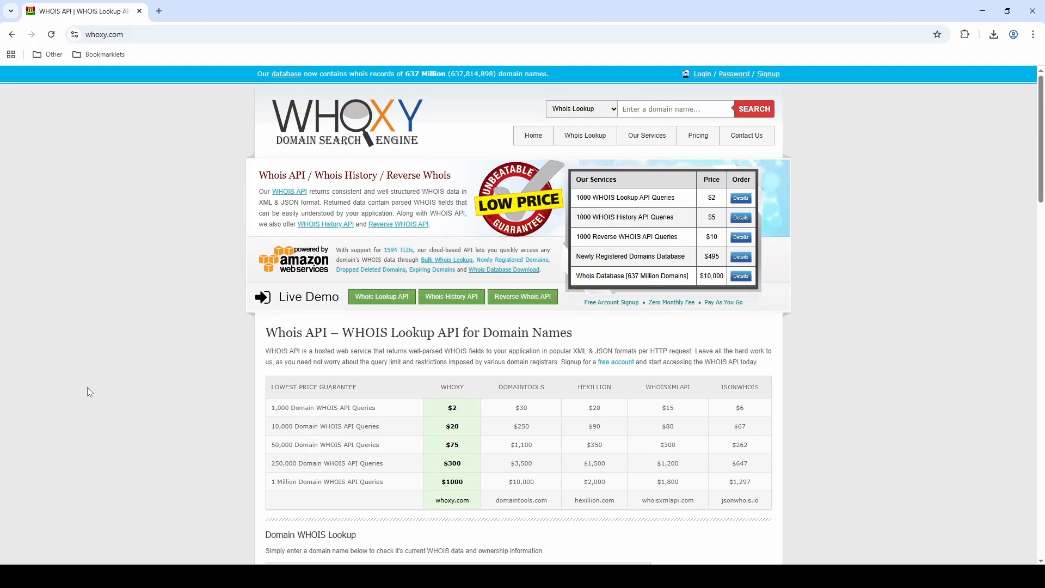
Enter liberty.com into the Domain WHOIS Lookup field on the home page
{"action": "scroll", "scroll_direction": "down", "scroll_amount": 3}
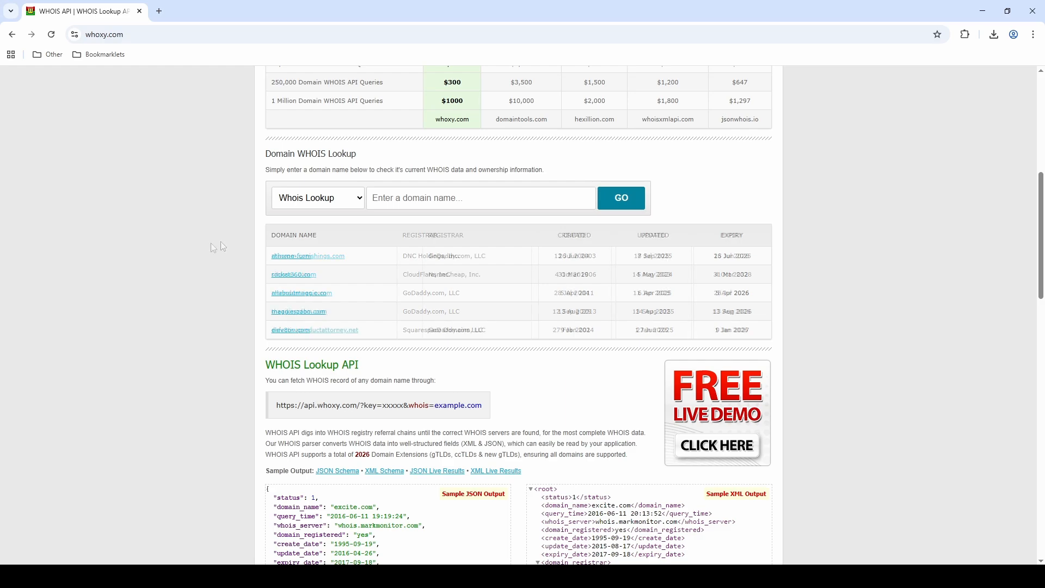
{"action": "type", "text": "liberty.com"}
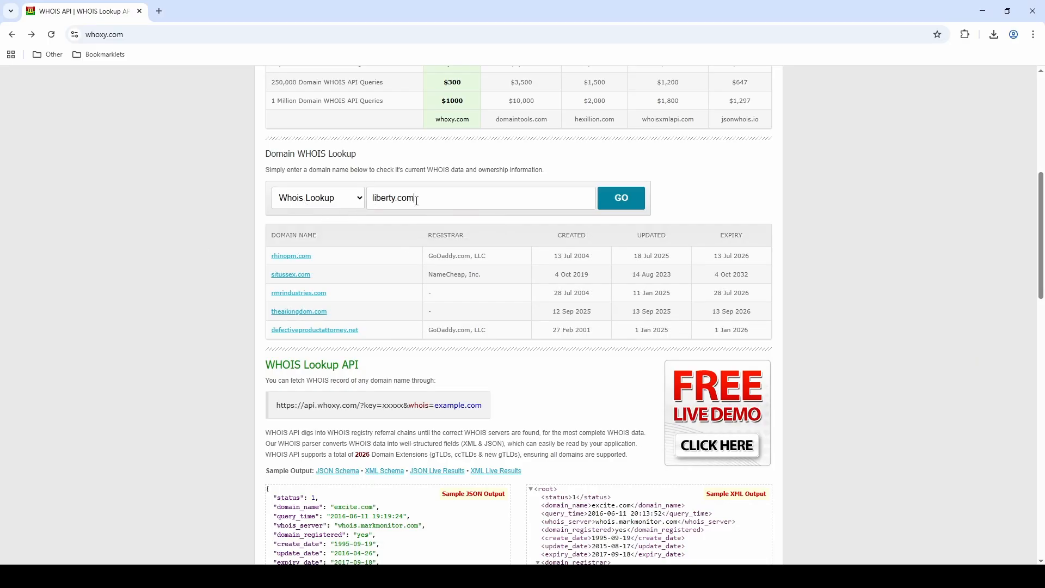
Submit the lookup to show liberty.com's WHOIS record: Network Solutions, registered 1993, expiring 2029
{"action": "left_click", "coordinate": [620, 197]}
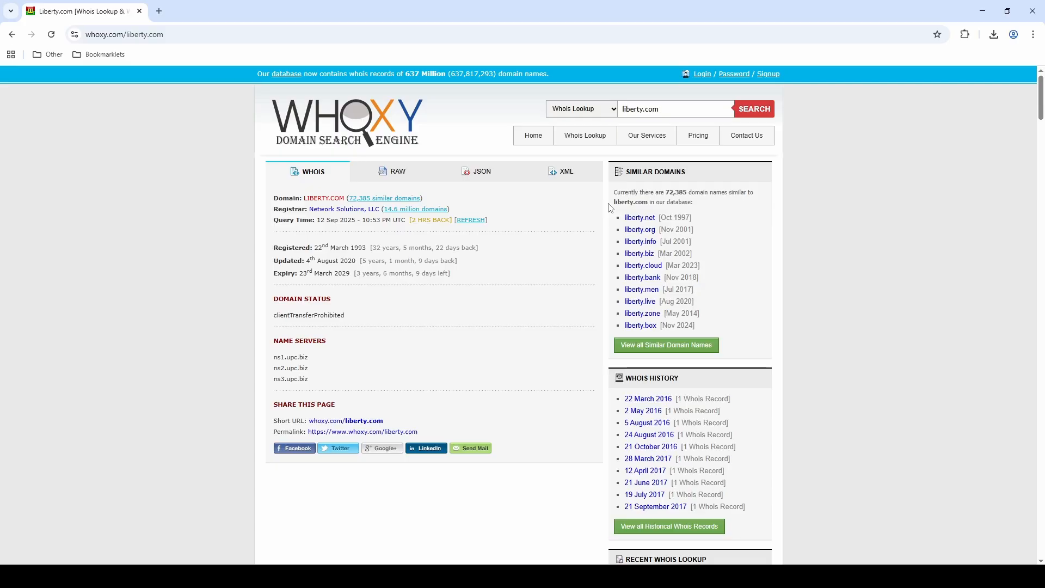
{"action": "mouse_move", "coordinate": [504, 250]}
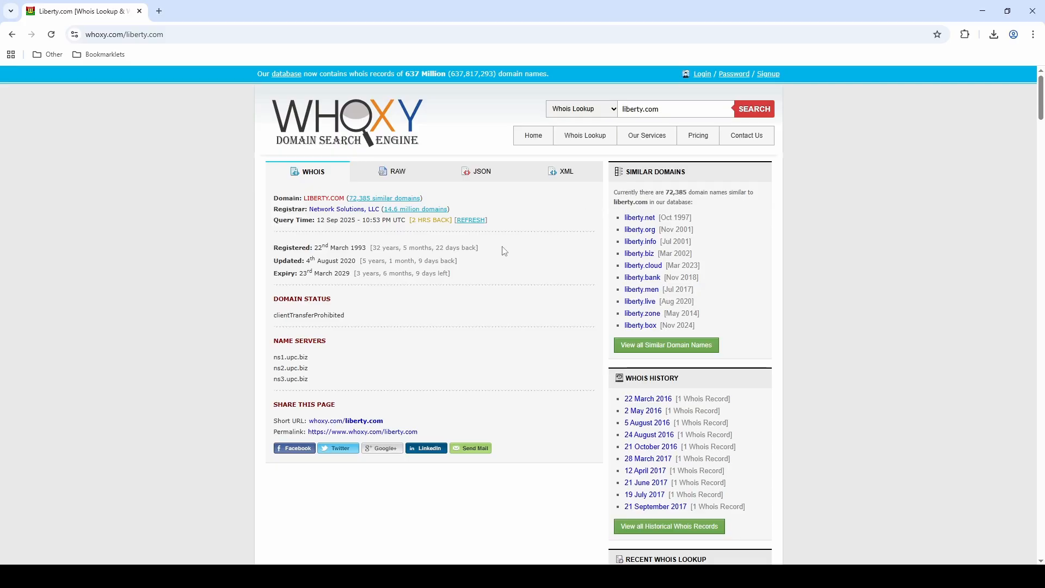
{"action": "mouse_move", "coordinate": [325, 198]}
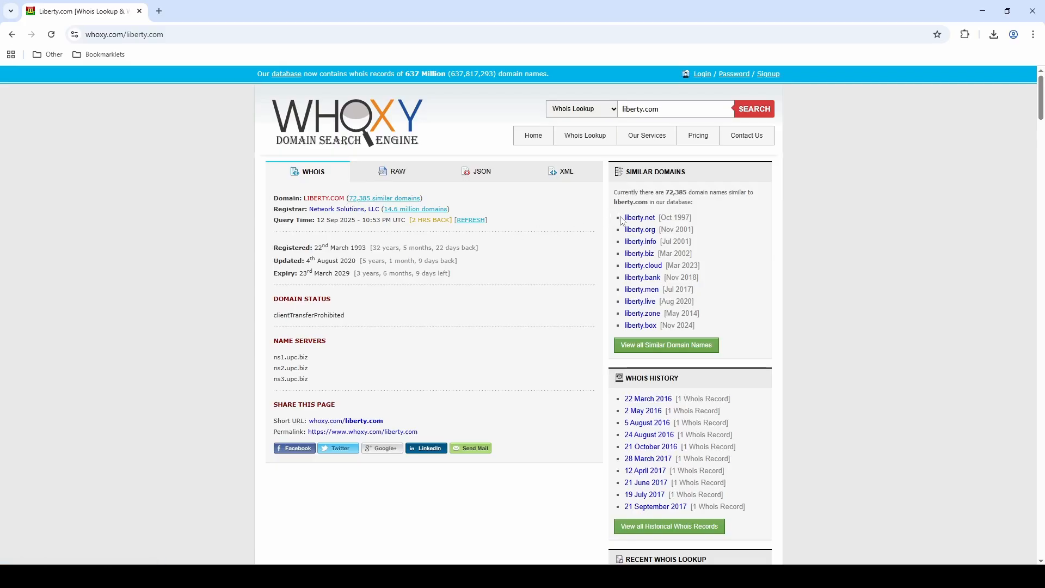
{"action": "mouse_move", "coordinate": [639, 218]}
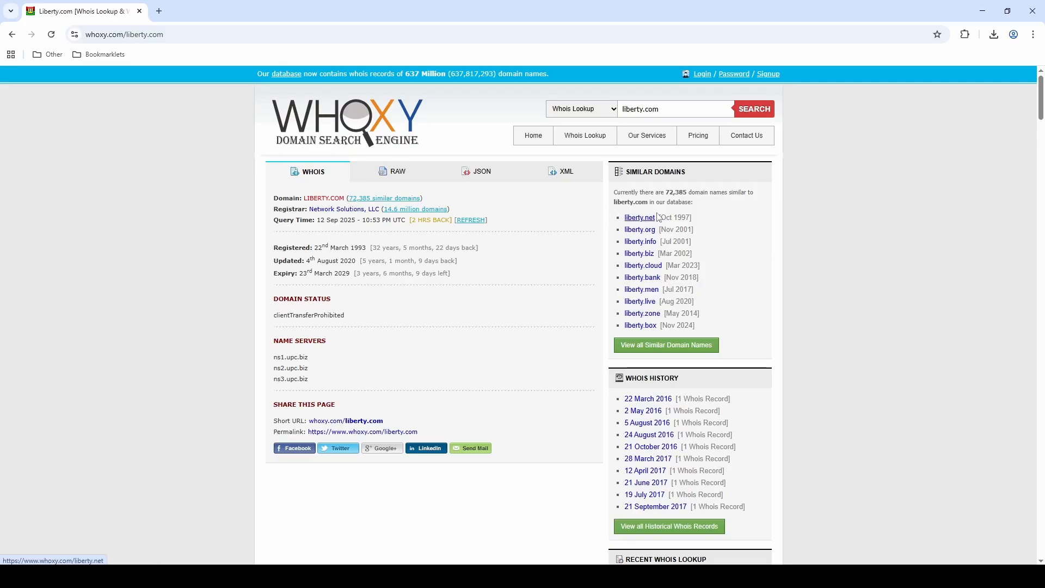
{"action": "mouse_move", "coordinate": [542, 245]}
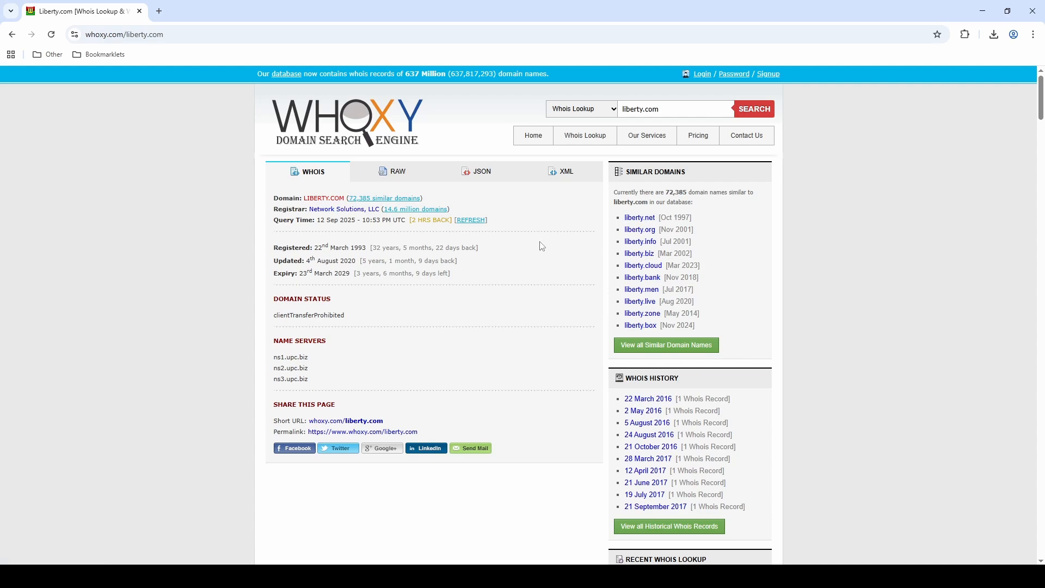
{"action": "mouse_move", "coordinate": [302, 209]}
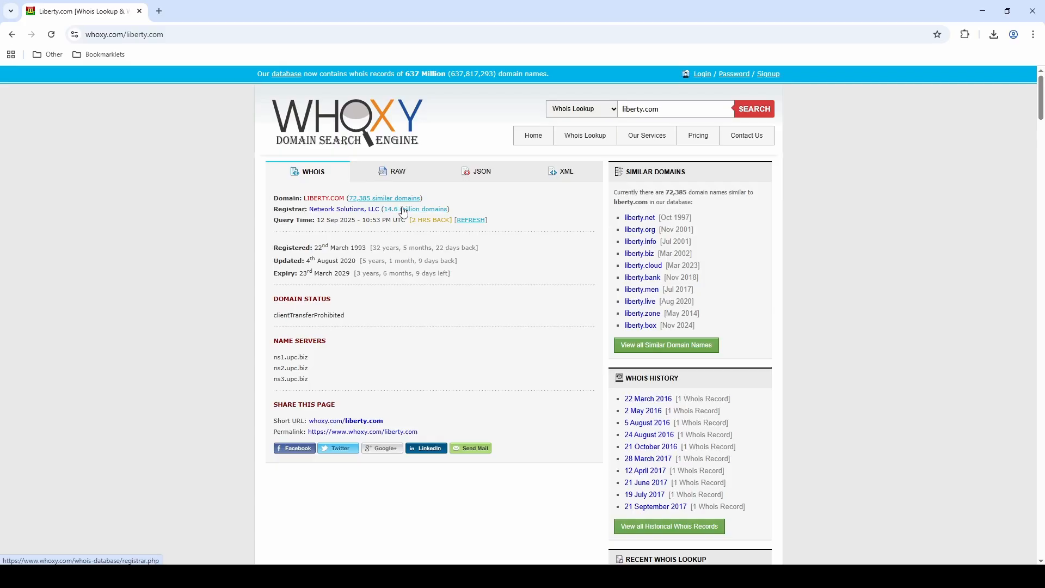
{"action": "mouse_move", "coordinate": [285, 335]}
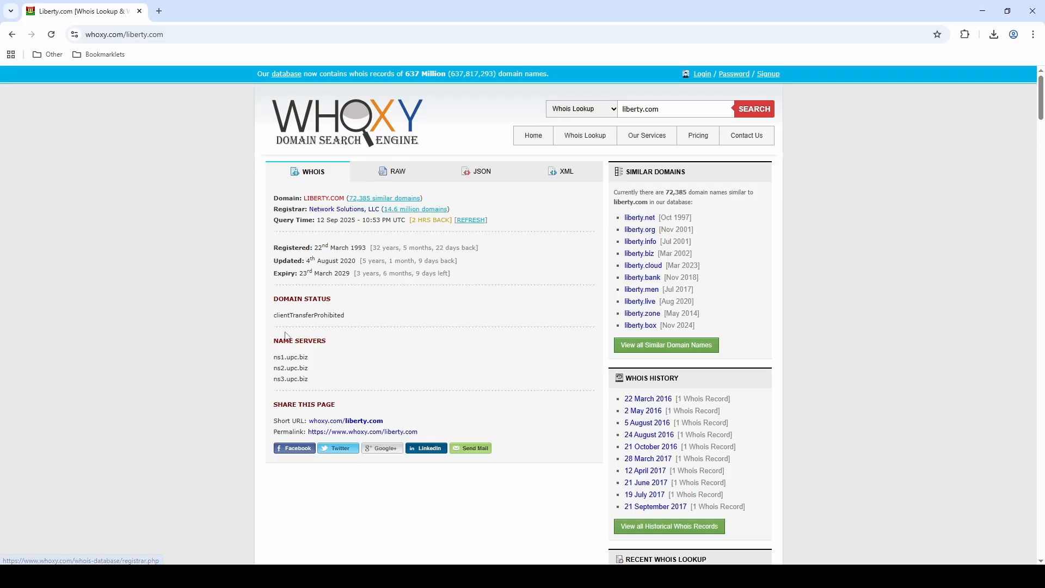
{"action": "mouse_move", "coordinate": [365, 299]}
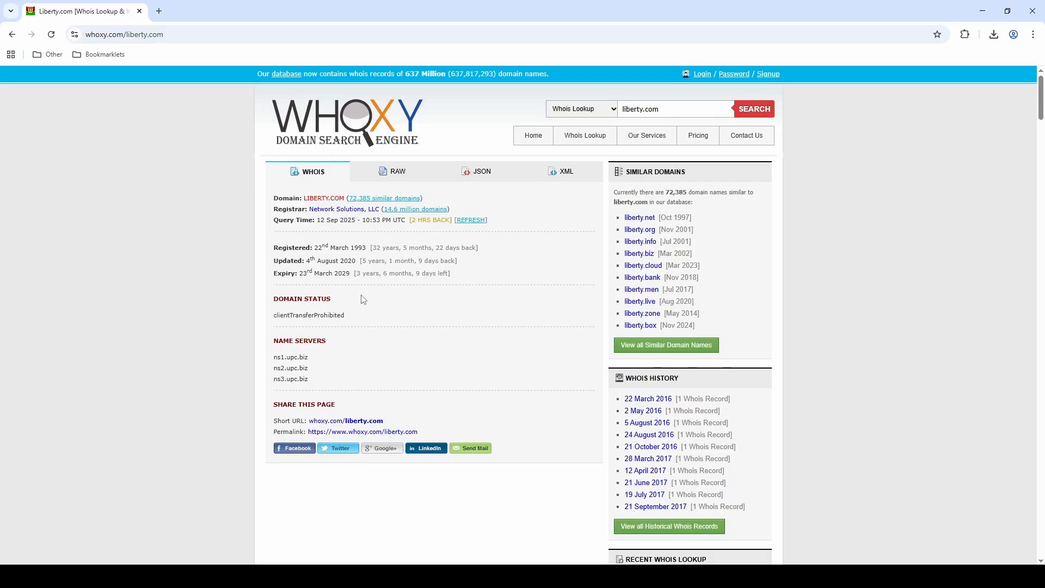
{"action": "mouse_move", "coordinate": [609, 376]}
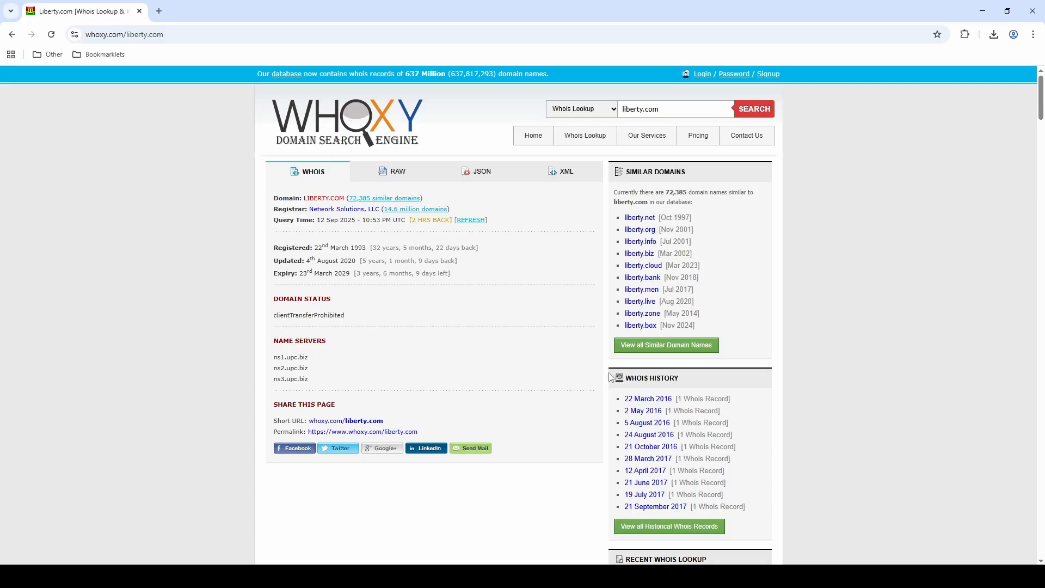
{"action": "mouse_move", "coordinate": [673, 390]}
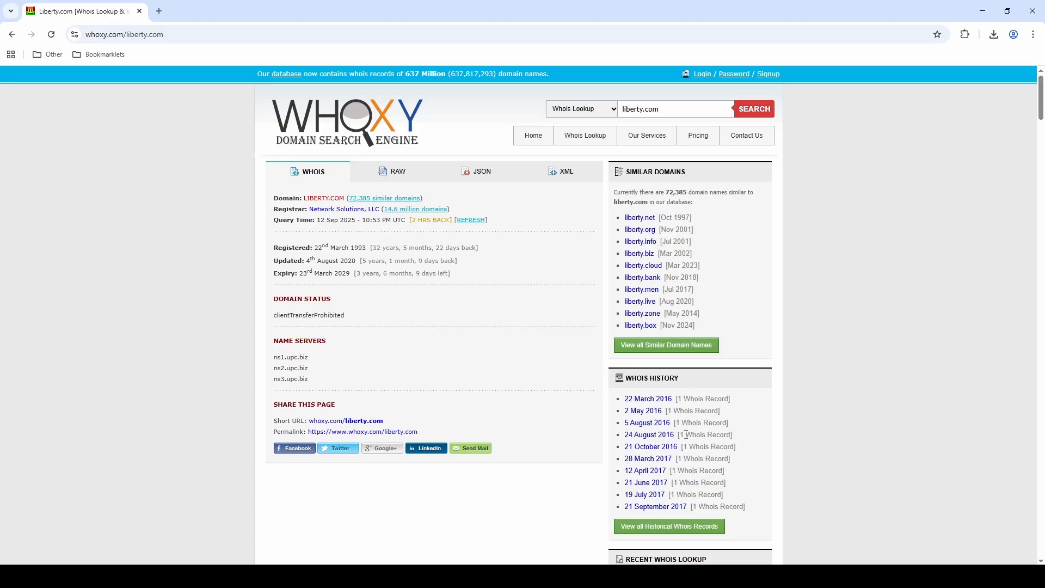
{"action": "mouse_move", "coordinate": [688, 470]}
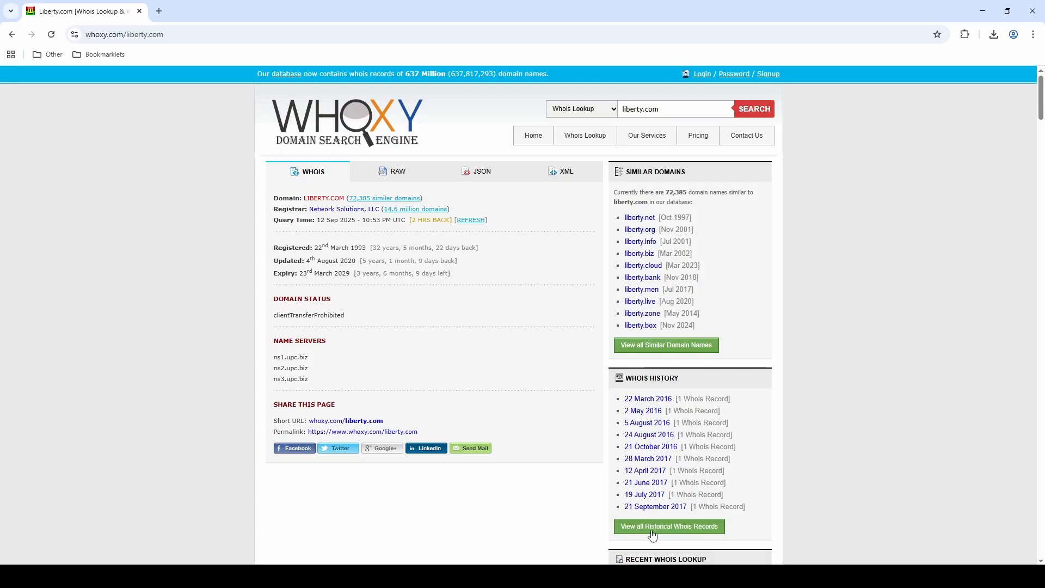
Show all 47 historical WHOIS records for liberty.com, starting March 2016 with Liberty Global
{"action": "left_click", "coordinate": [669, 526]}
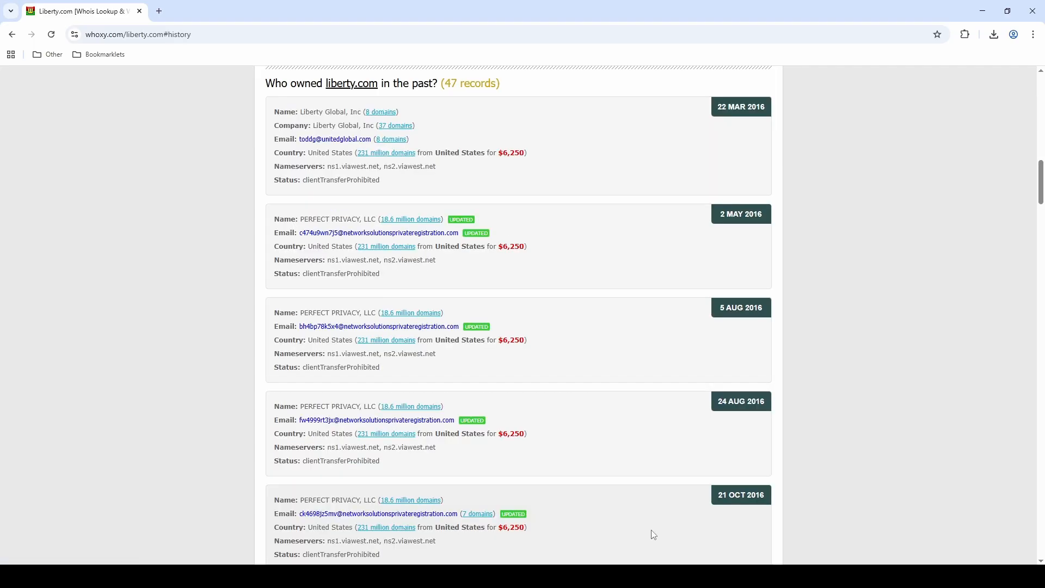
{"action": "mouse_move", "coordinate": [455, 91]}
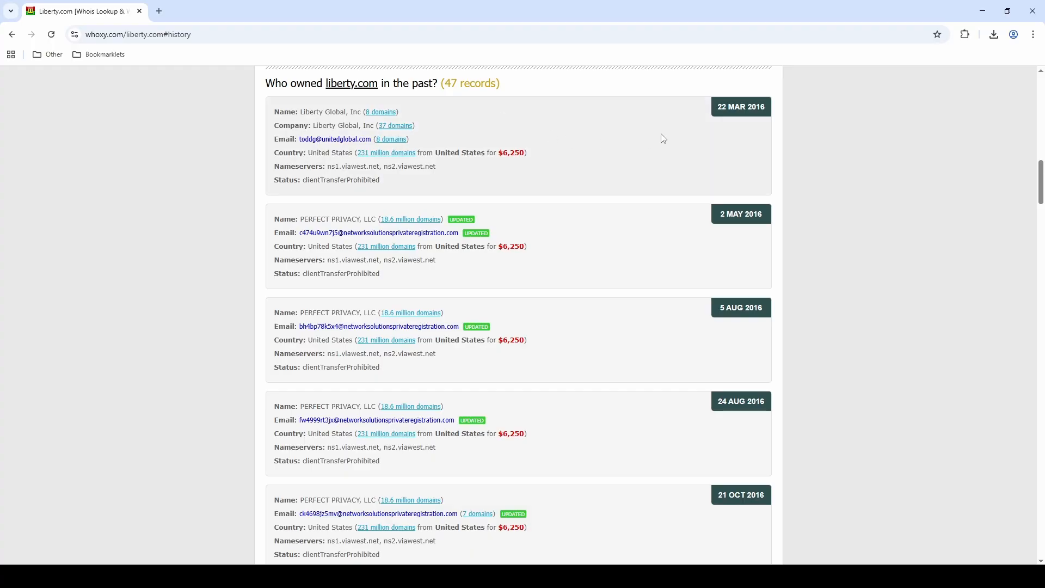
{"action": "mouse_move", "coordinate": [510, 118]}
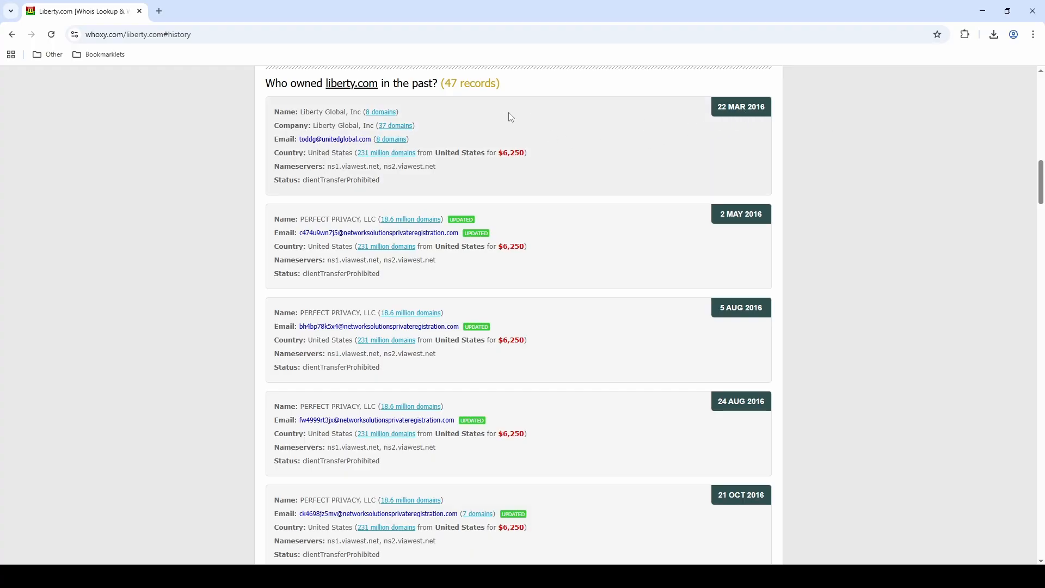
{"action": "mouse_move", "coordinate": [350, 125]}
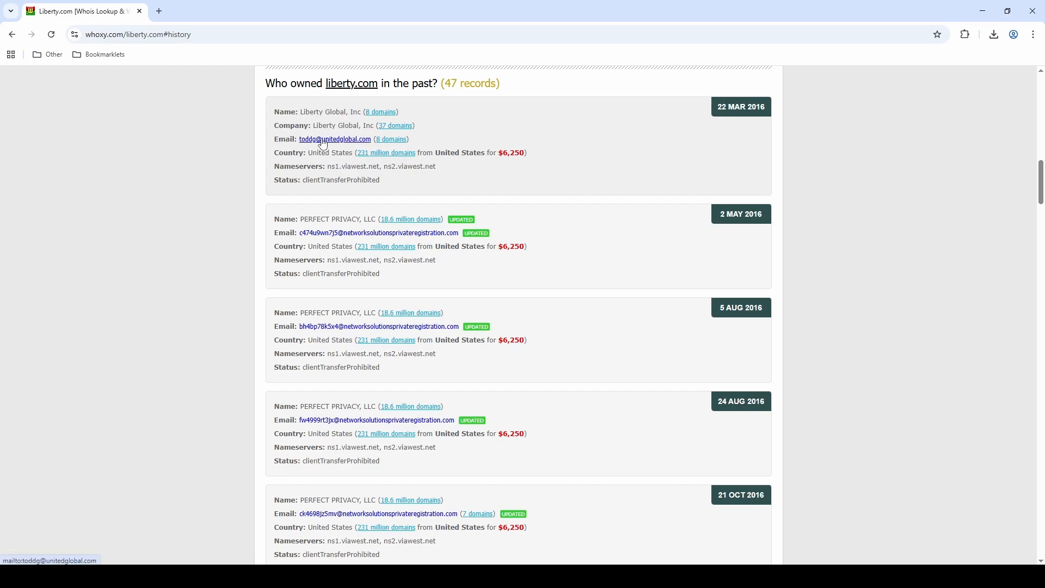
{"action": "mouse_move", "coordinate": [308, 142]}
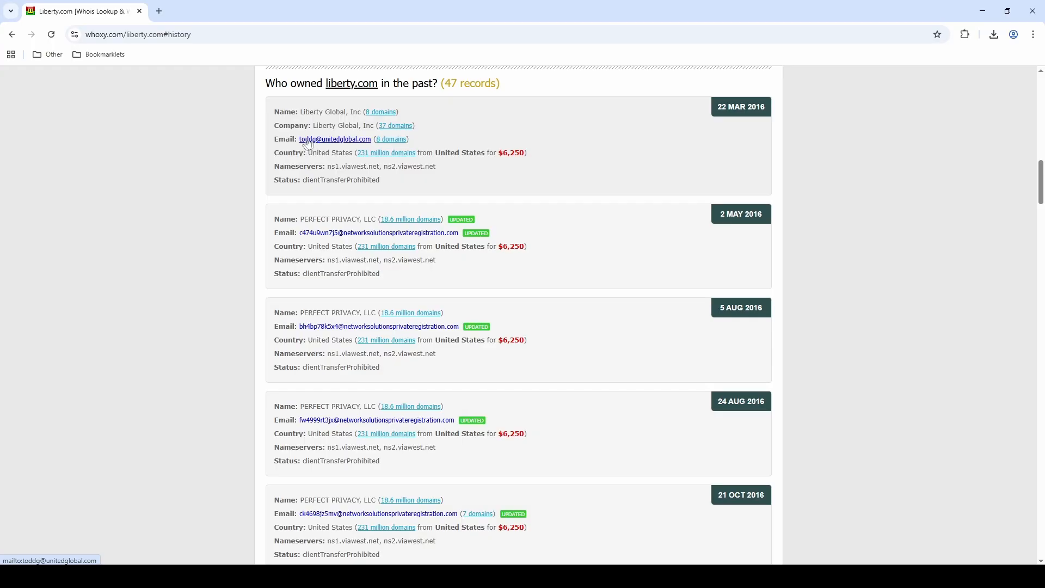
{"action": "scroll", "scroll_direction": "down", "scroll_amount": 3}
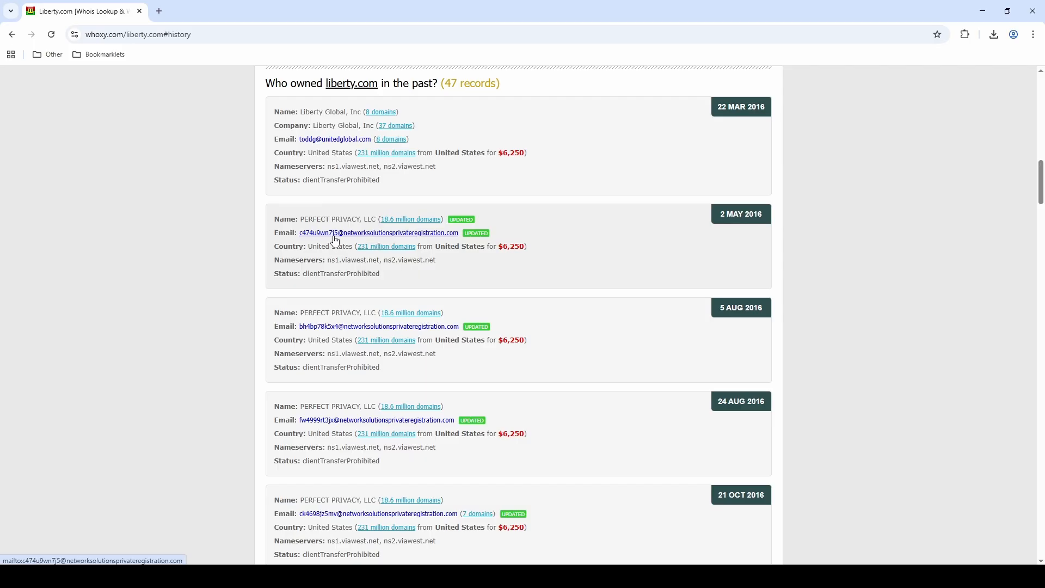
{"action": "mouse_move", "coordinate": [394, 236]}
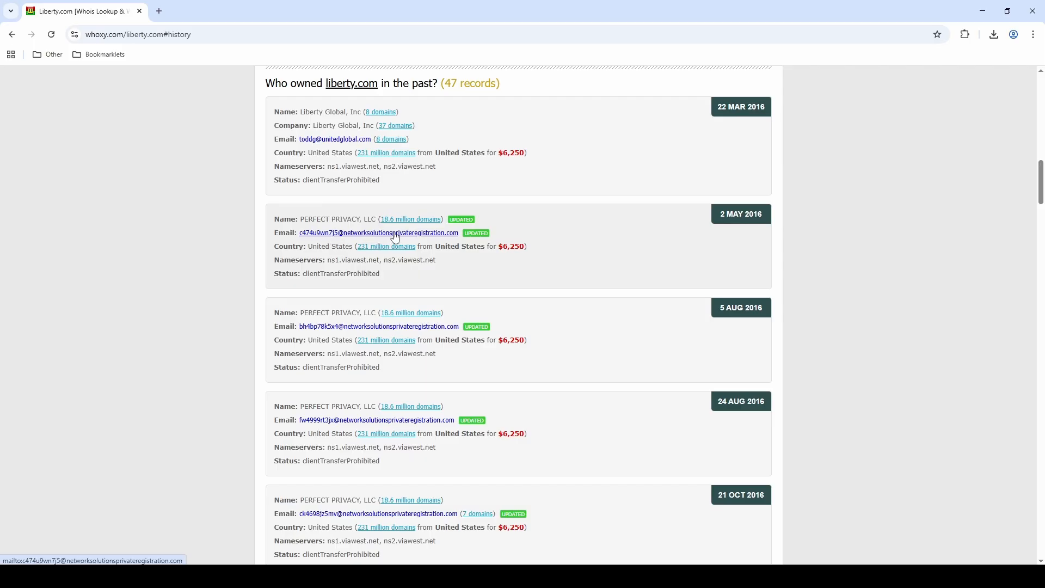
{"action": "mouse_move", "coordinate": [304, 219]}
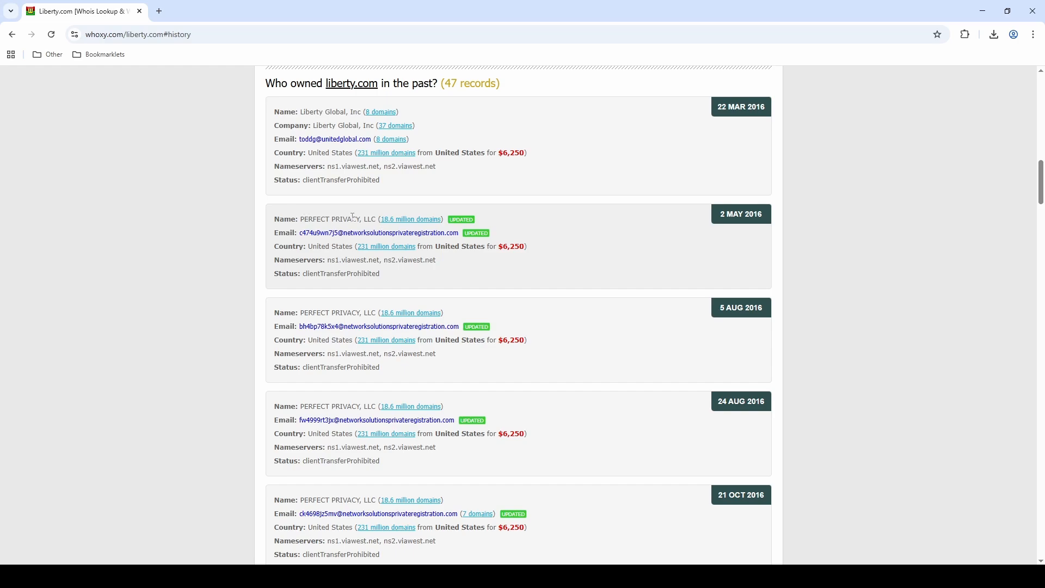
Review the liberty.com history records into 2019 and return to the home page lookup form
{"action": "scroll", "scroll_direction": "down", "scroll_amount": 3}
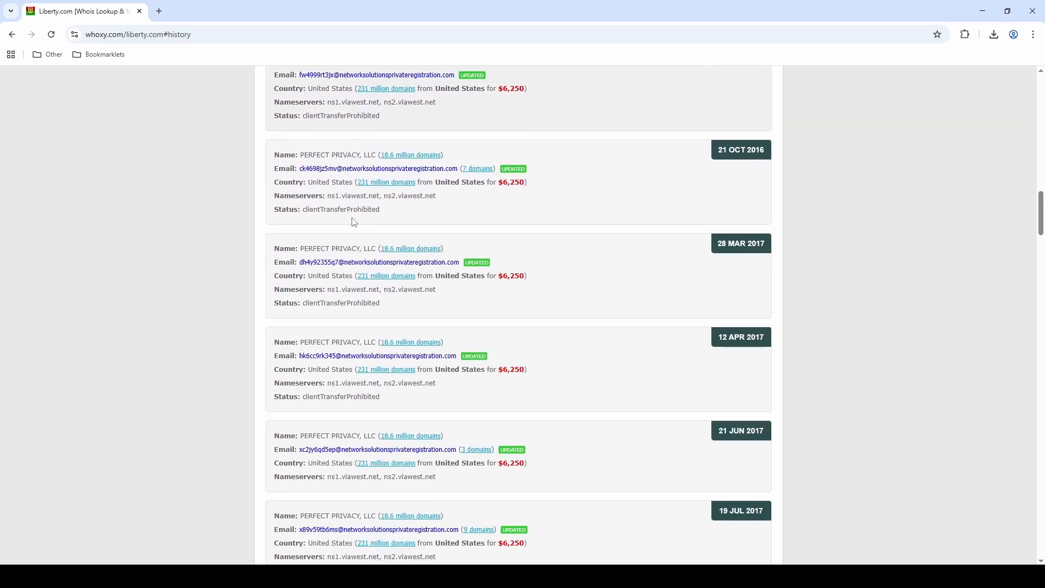
{"action": "scroll", "scroll_direction": "down", "scroll_amount": 3}
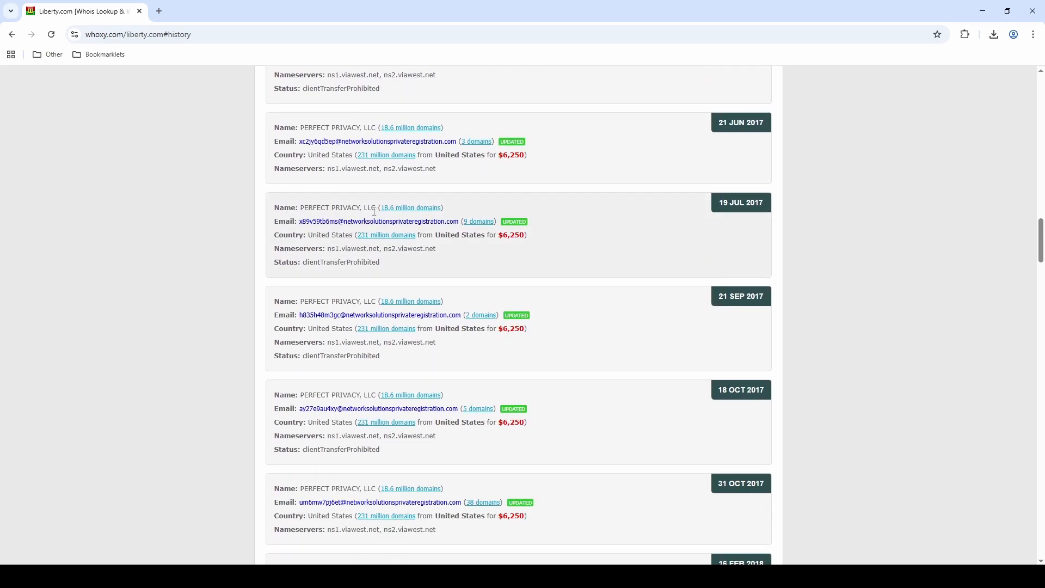
{"action": "scroll", "scroll_direction": "down", "scroll_amount": 3}
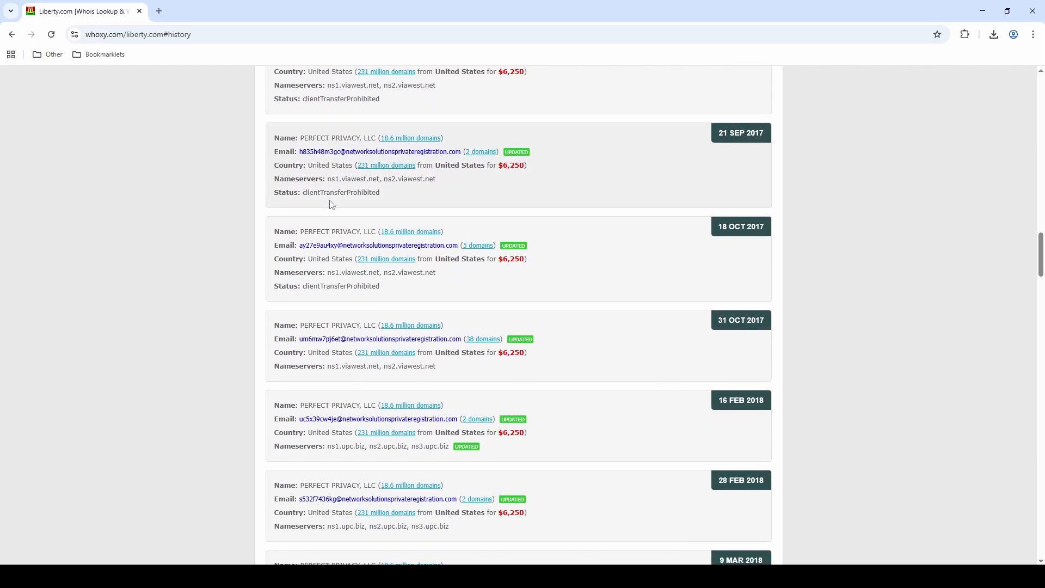
{"action": "scroll", "scroll_direction": "down", "scroll_amount": 3}
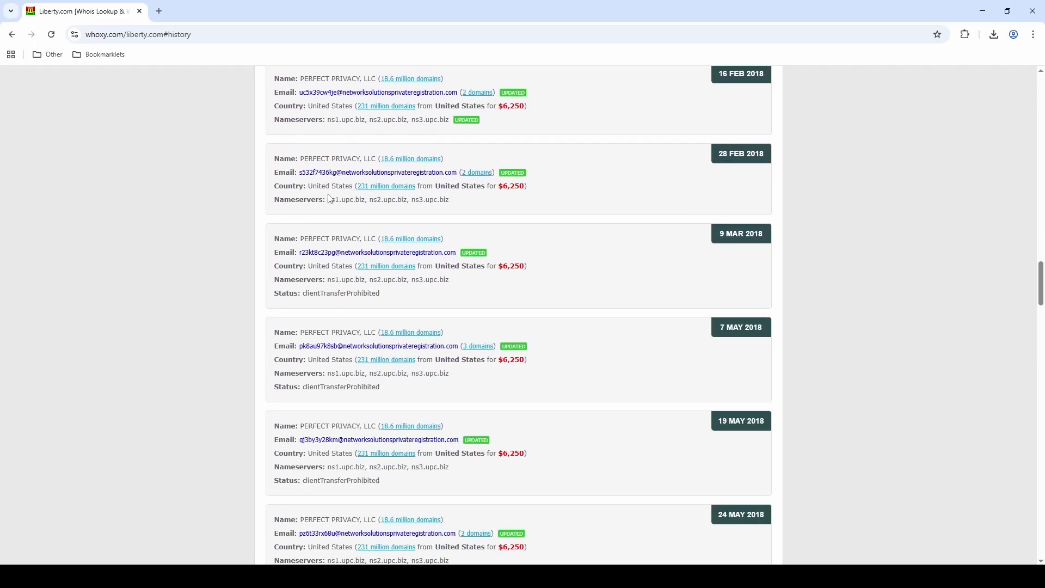
{"action": "scroll", "scroll_direction": "down", "scroll_amount": 3}
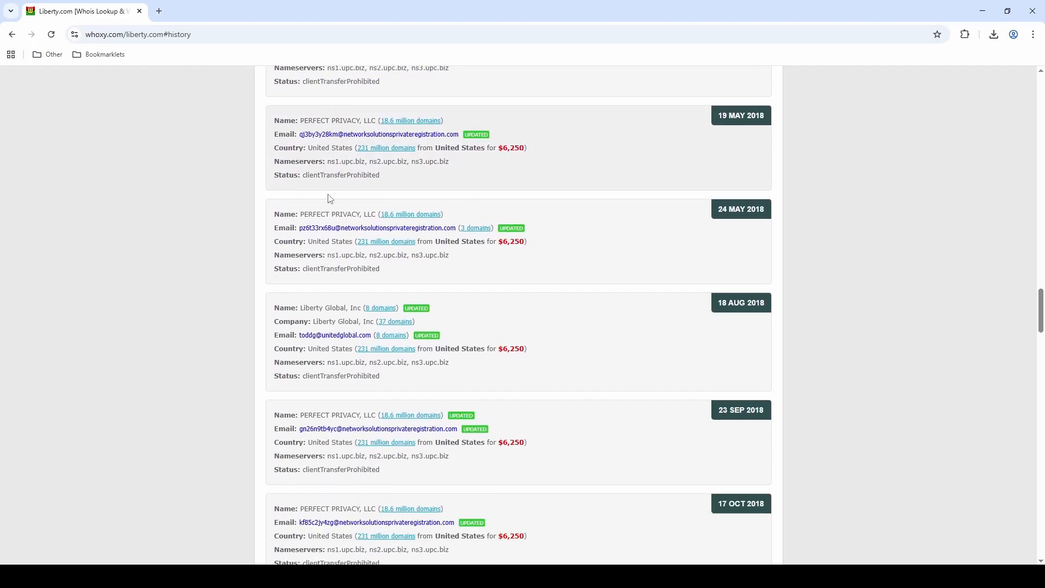
{"action": "scroll", "scroll_direction": "down", "scroll_amount": 3}
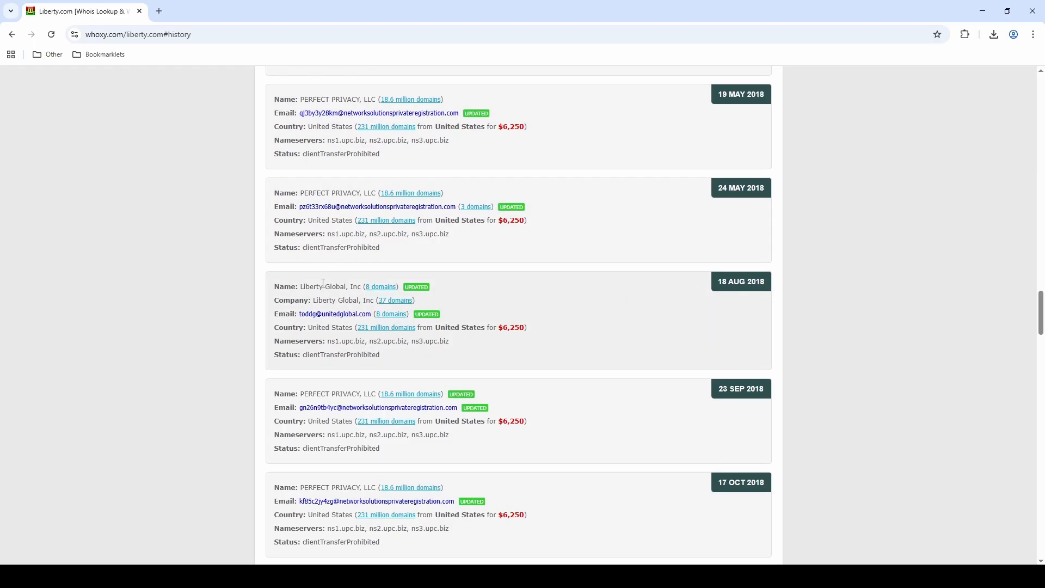
{"action": "scroll", "scroll_direction": "down", "scroll_amount": 3}
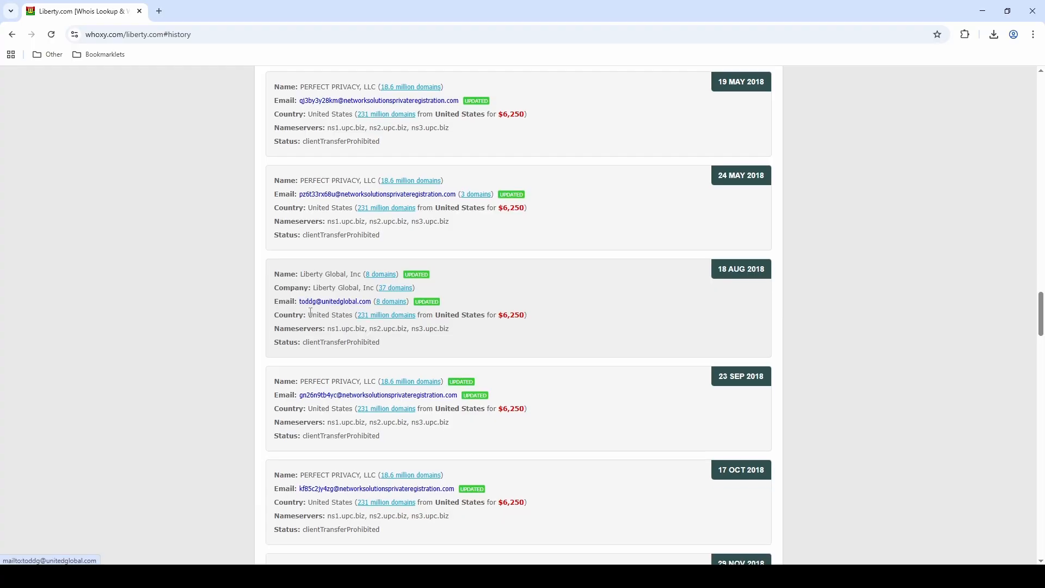
{"action": "scroll", "scroll_direction": "down", "scroll_amount": 3}
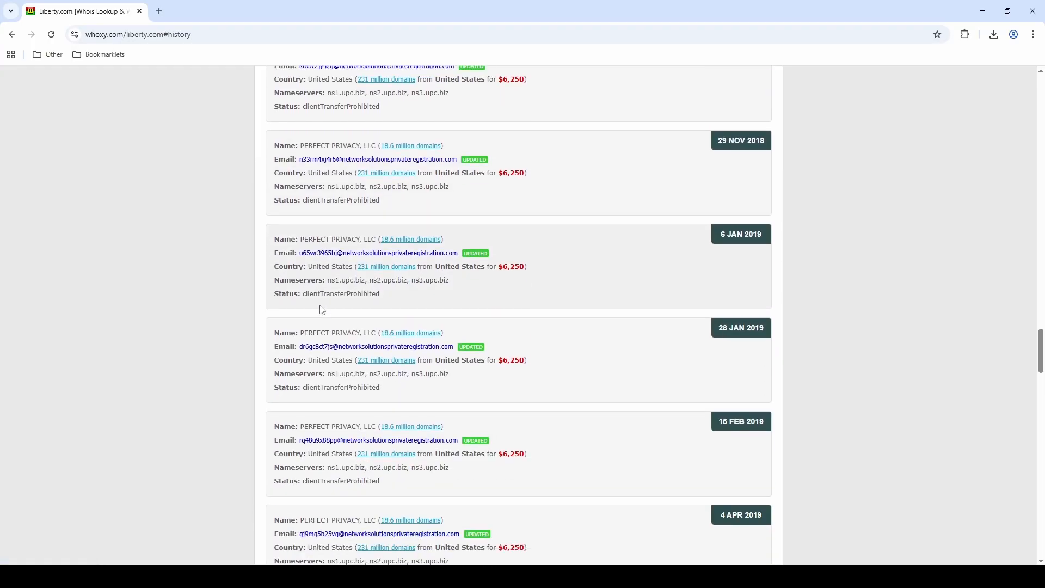
{"action": "scroll", "scroll_direction": "down", "scroll_amount": 3}
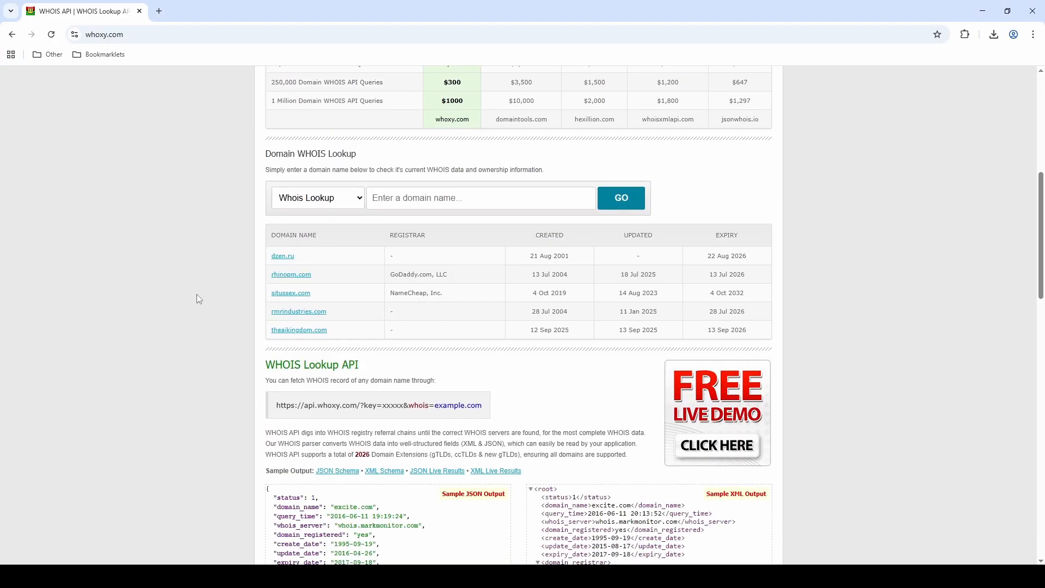
Switch the lookup to Reverse Whois by Owner Name and start entering 'John Smith'
{"action": "left_click", "coordinate": [318, 197]}
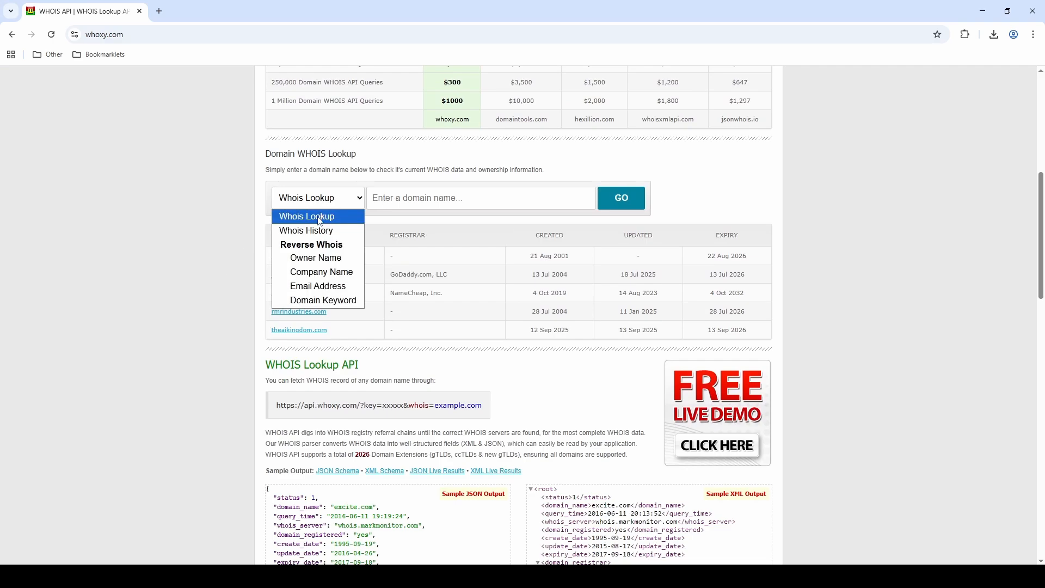
{"action": "mouse_move", "coordinate": [306, 230]}
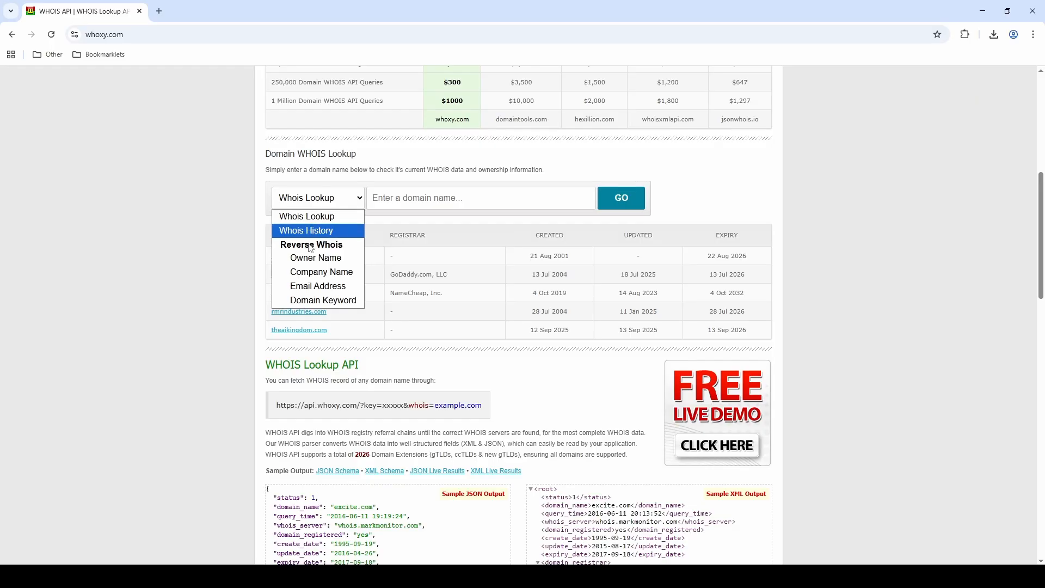
{"action": "mouse_move", "coordinate": [321, 273]}
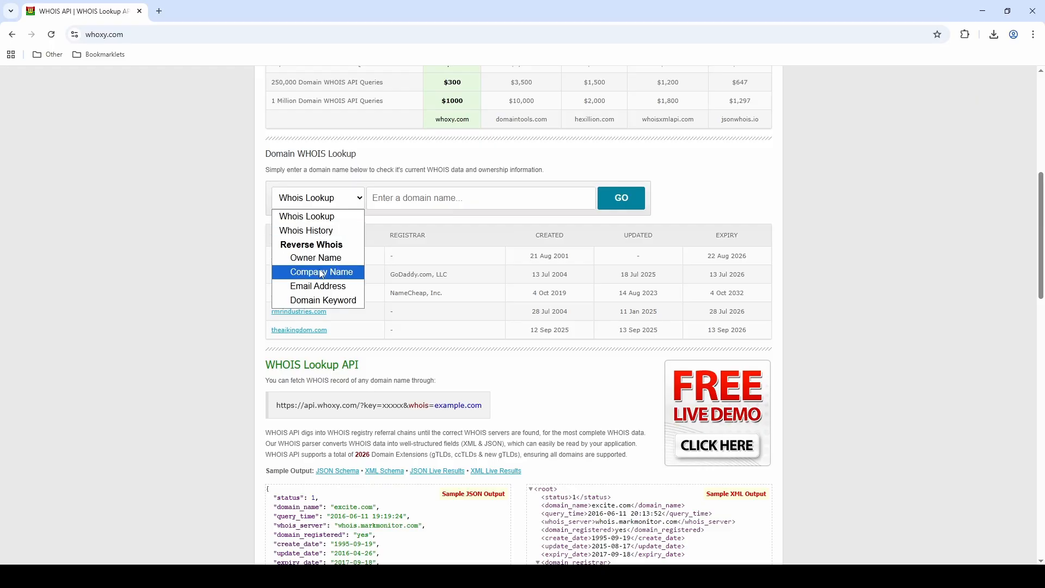
{"action": "mouse_move", "coordinate": [323, 301]}
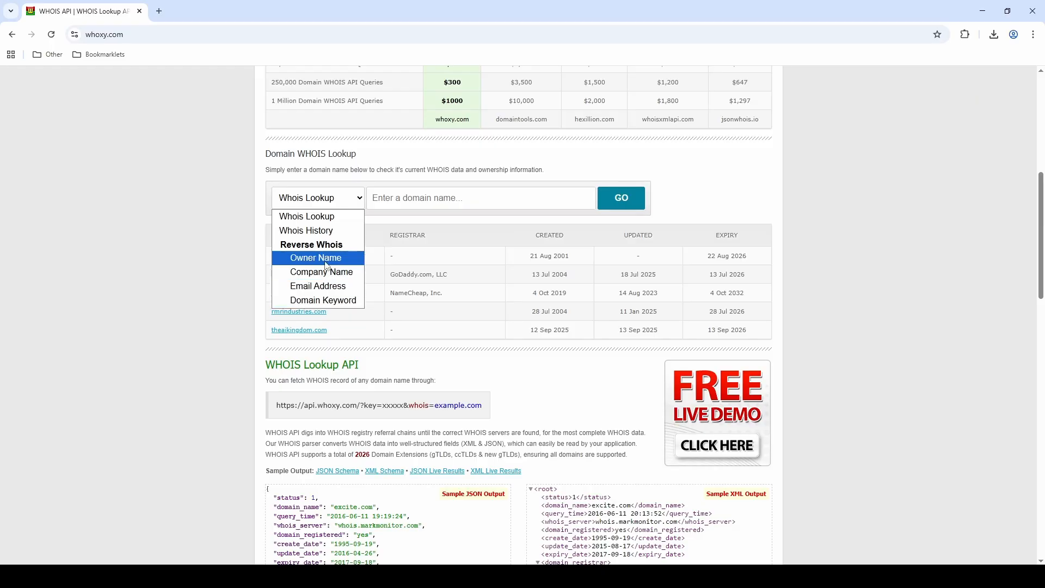
{"action": "left_click", "coordinate": [315, 258]}
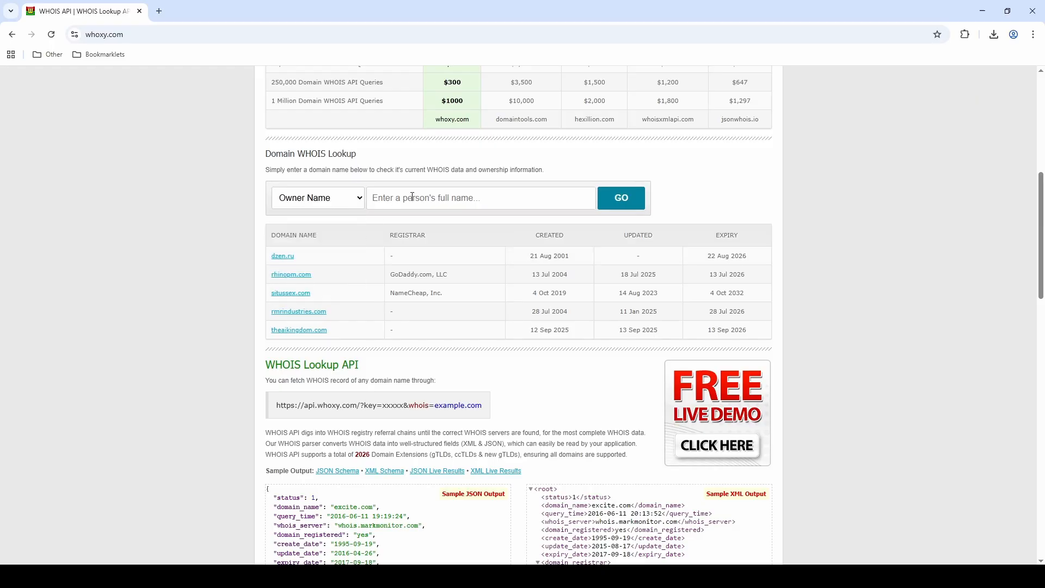
{"action": "type", "text": "John Smith"}
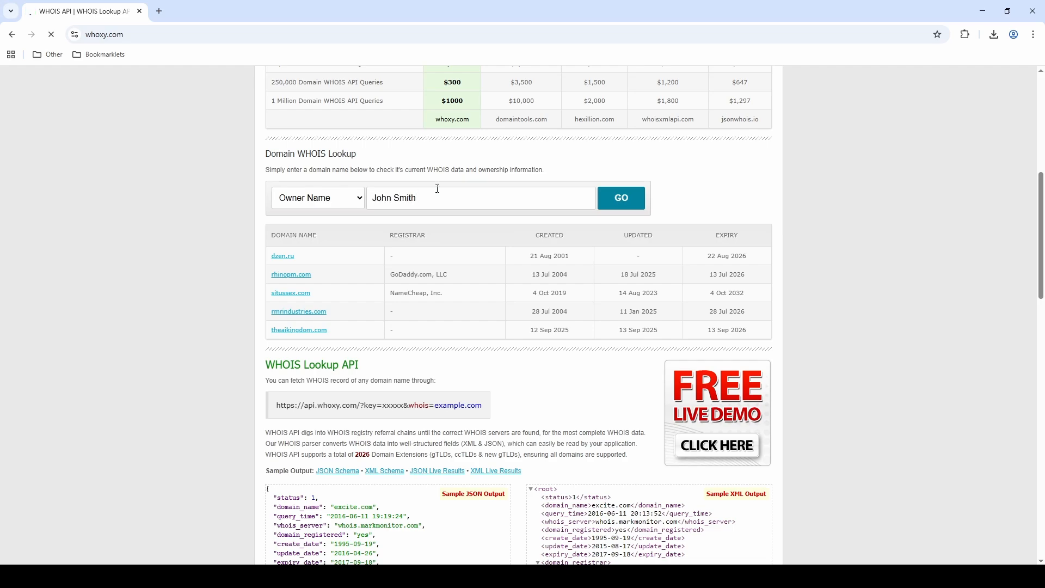
Run the John Smith owner search, returning 87,640 linked domains with registrars and dates
{"action": "left_click", "coordinate": [619, 197]}
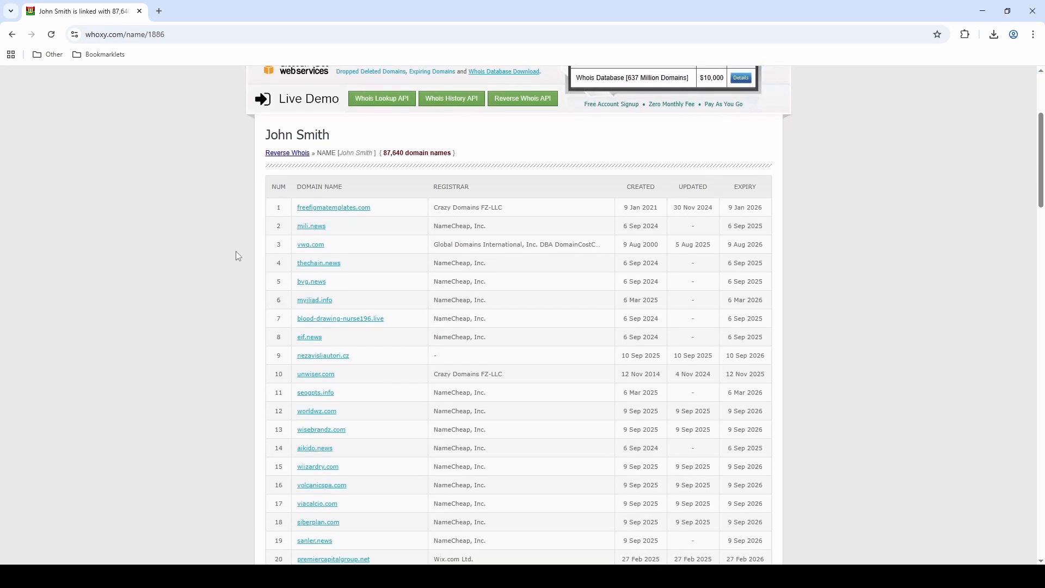
{"action": "scroll", "scroll_direction": "down", "scroll_amount": 3}
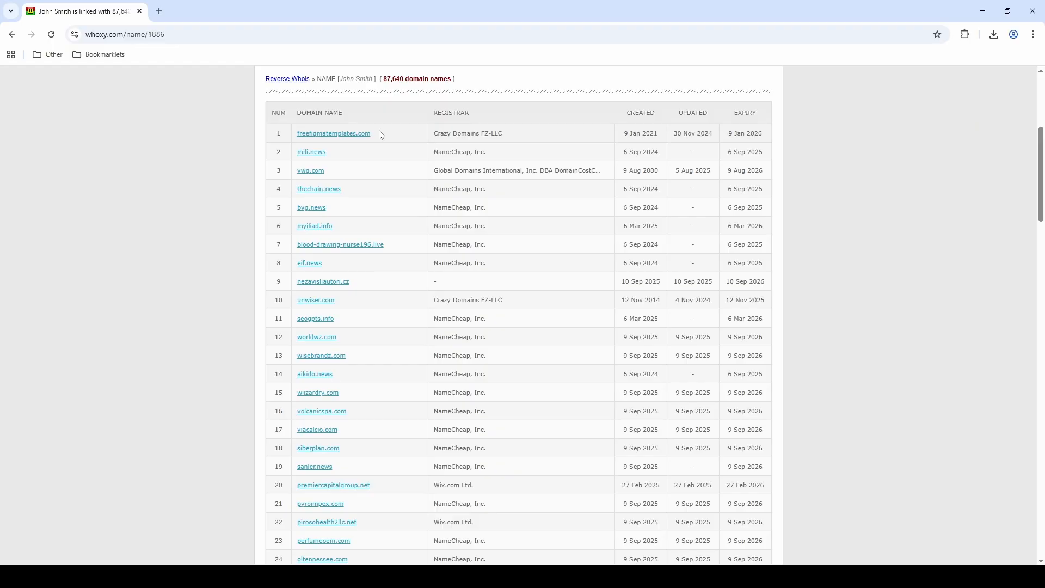
{"action": "mouse_move", "coordinate": [378, 151]}
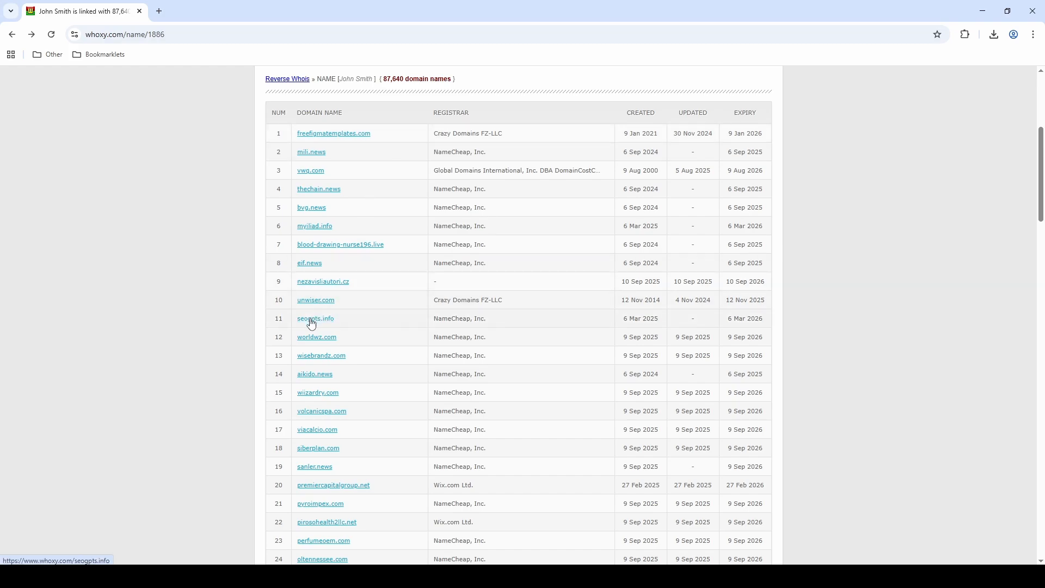
Show the seogpts.info WHOIS record, registered via Namecheap in March 2025 to John Smith
{"action": "left_click", "coordinate": [316, 318]}
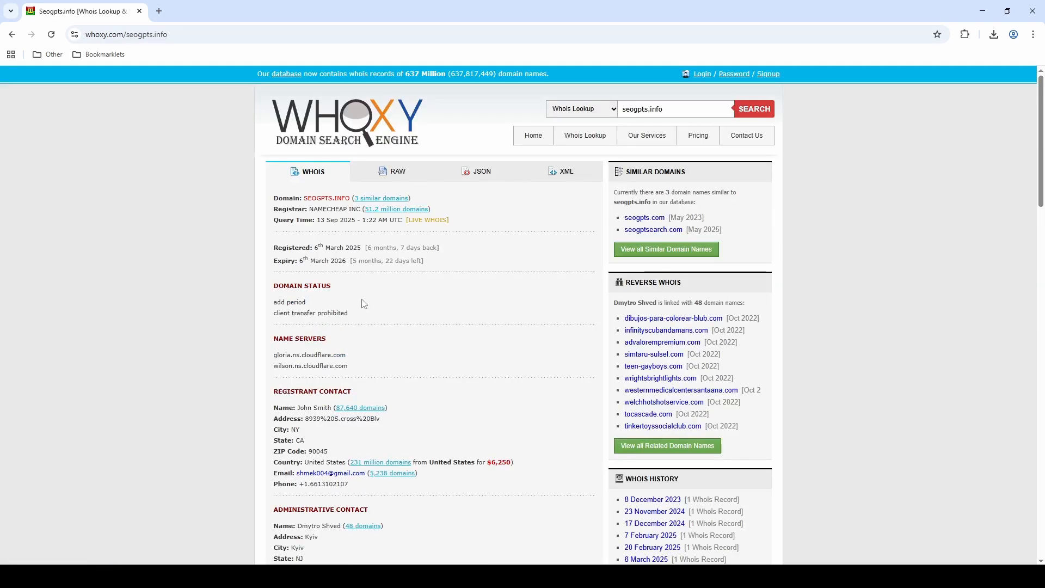
{"action": "mouse_move", "coordinate": [333, 364]}
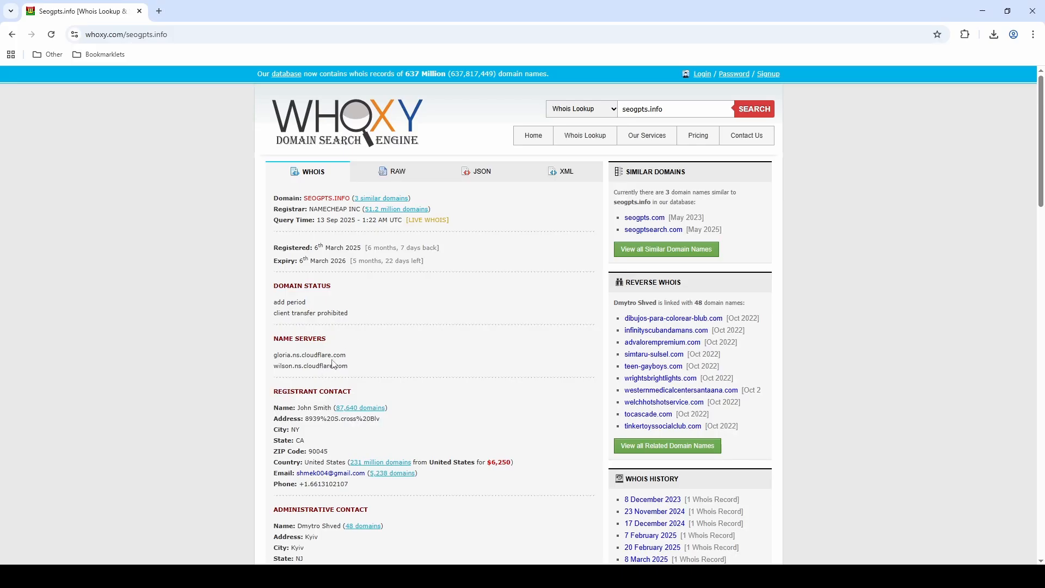
{"action": "mouse_move", "coordinate": [308, 387]}
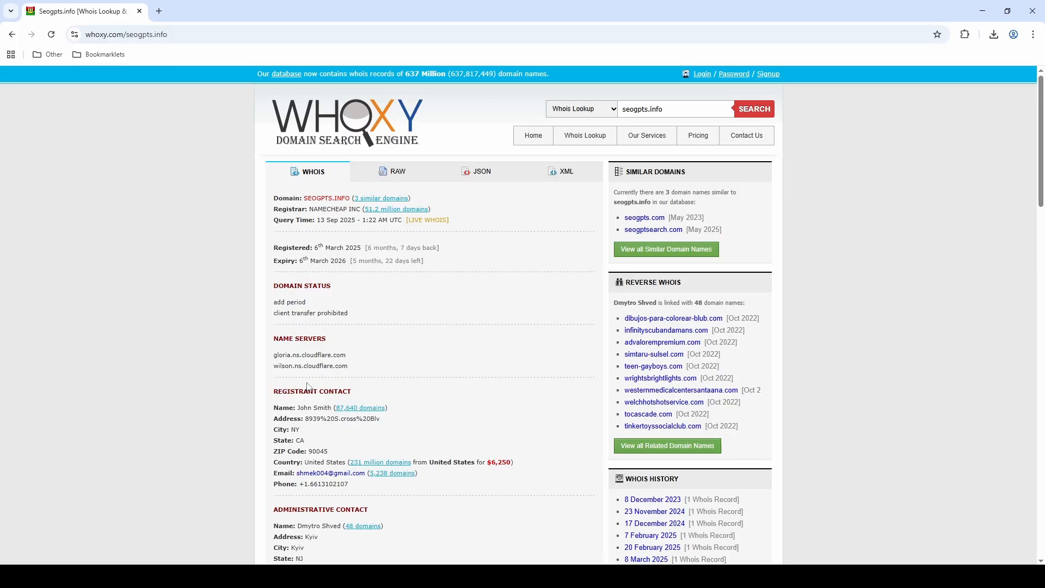
{"action": "mouse_move", "coordinate": [292, 406]}
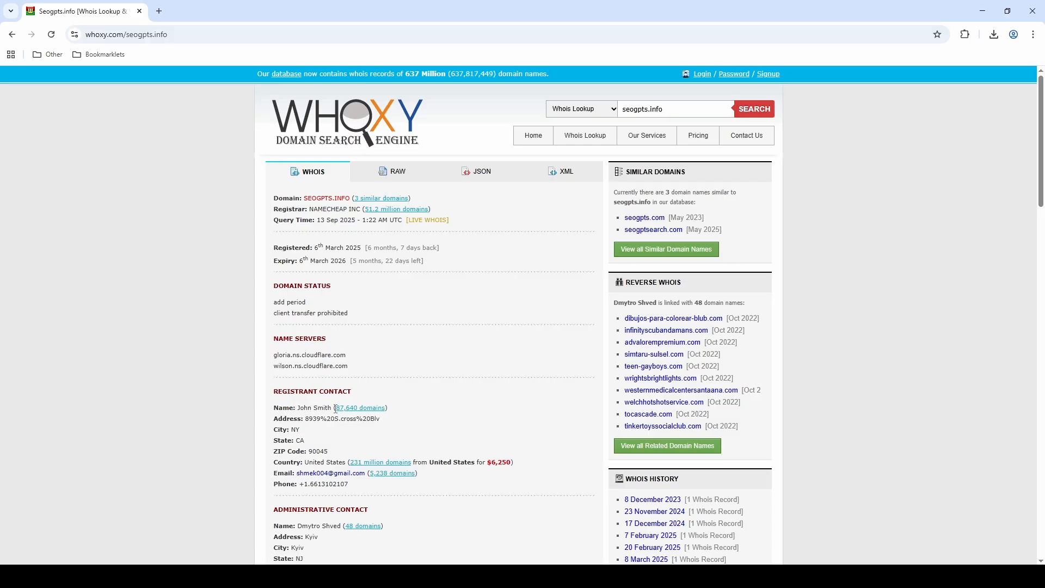
{"action": "mouse_move", "coordinate": [386, 403]}
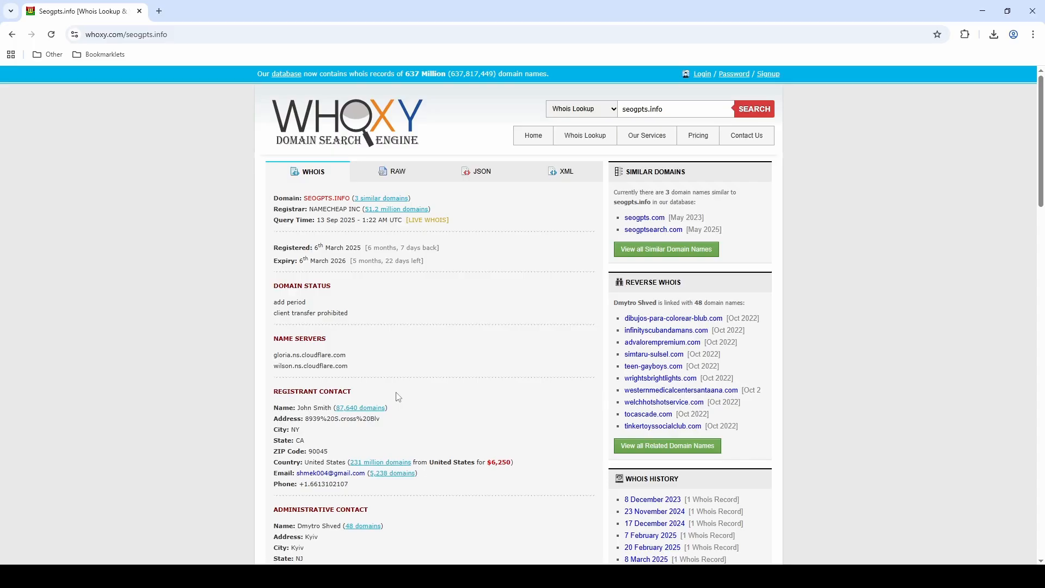
{"action": "mouse_move", "coordinate": [403, 387]}
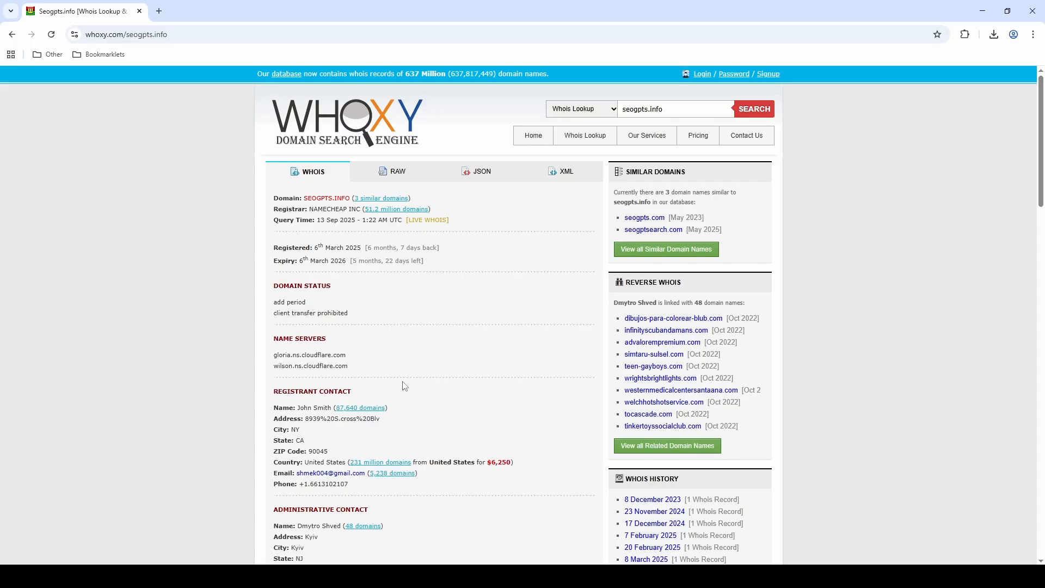
{"action": "mouse_move", "coordinate": [418, 379]}
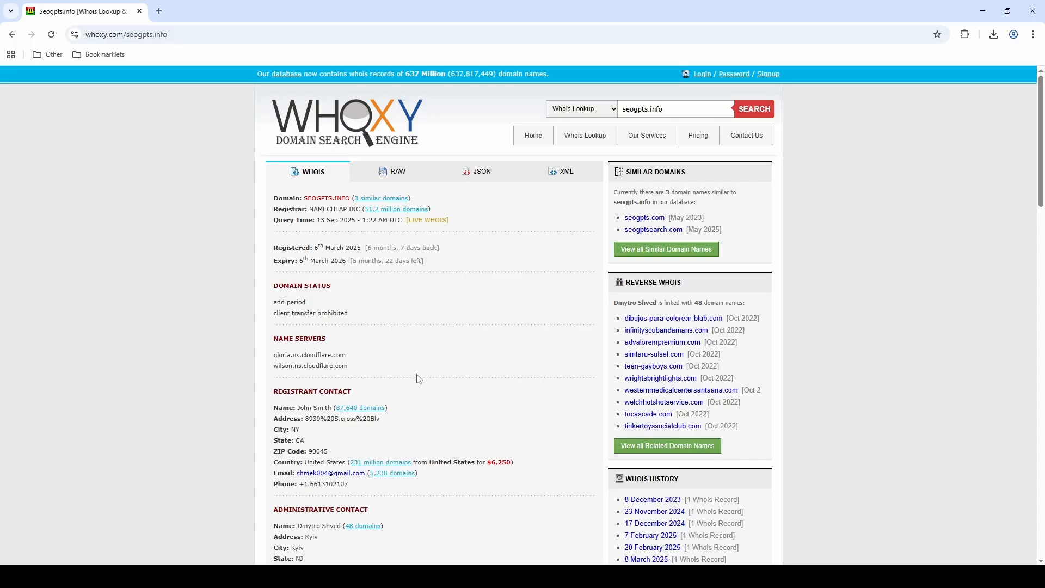
Display the seogpts.info record in JSON format with registrar, dates and contacts
{"action": "left_click", "coordinate": [476, 171]}
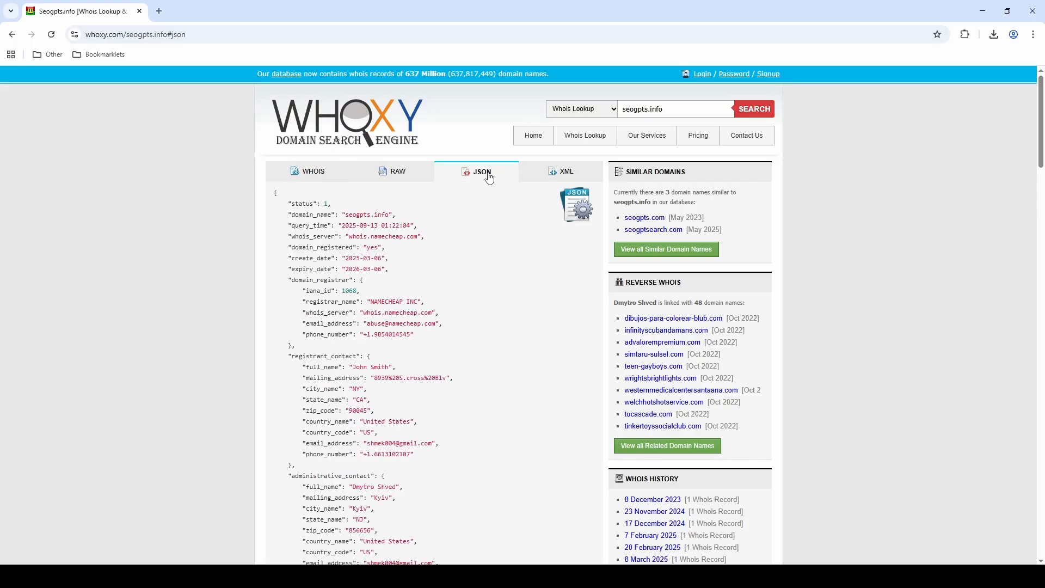
{"action": "mouse_move", "coordinate": [280, 288]}
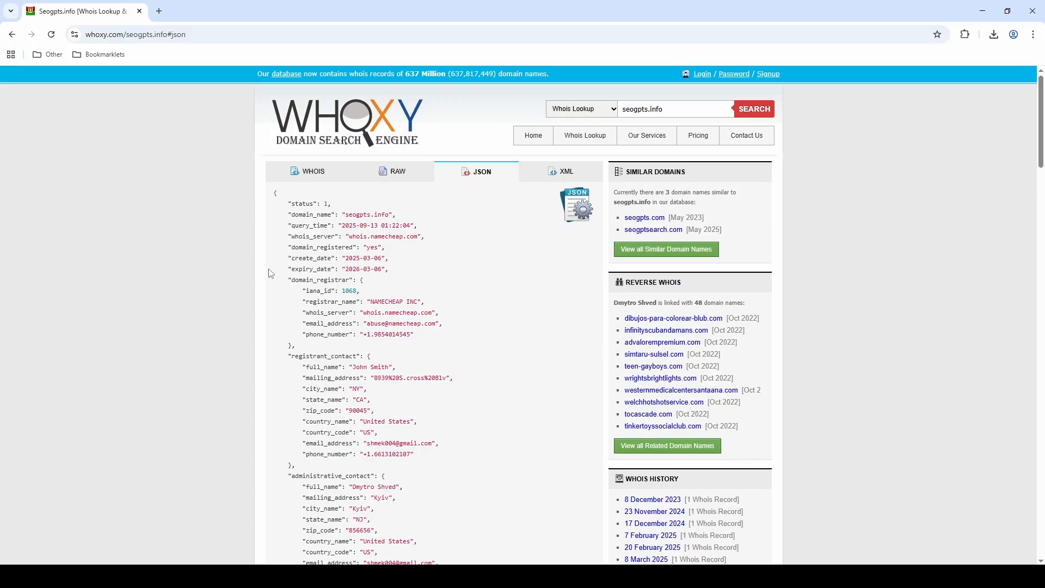
{"action": "mouse_move", "coordinate": [268, 309]}
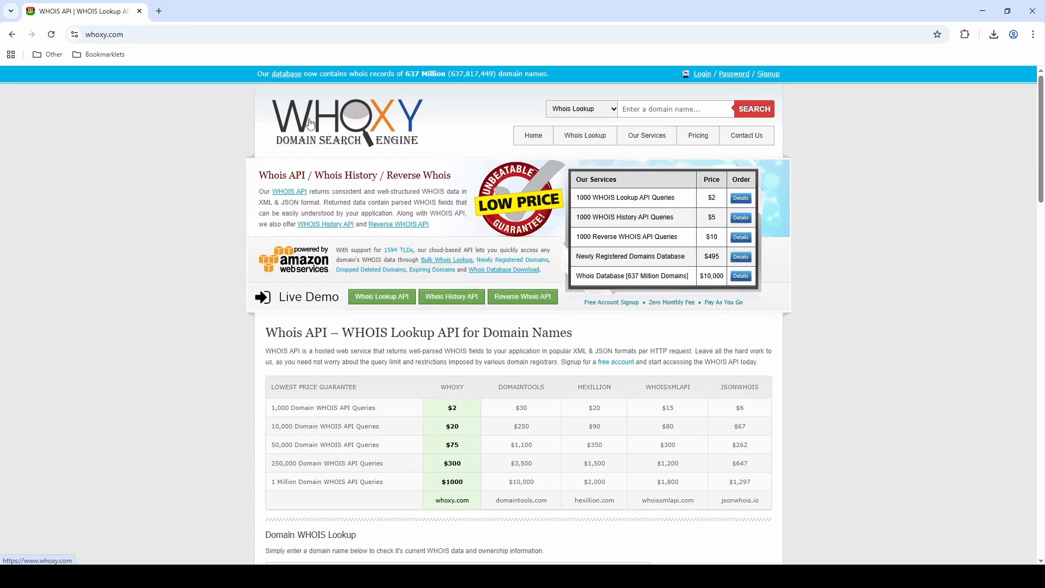
Start the Whois History API Live Demo in a new tab from its link options
{"action": "scroll", "scroll_direction": "down", "scroll_amount": 3}
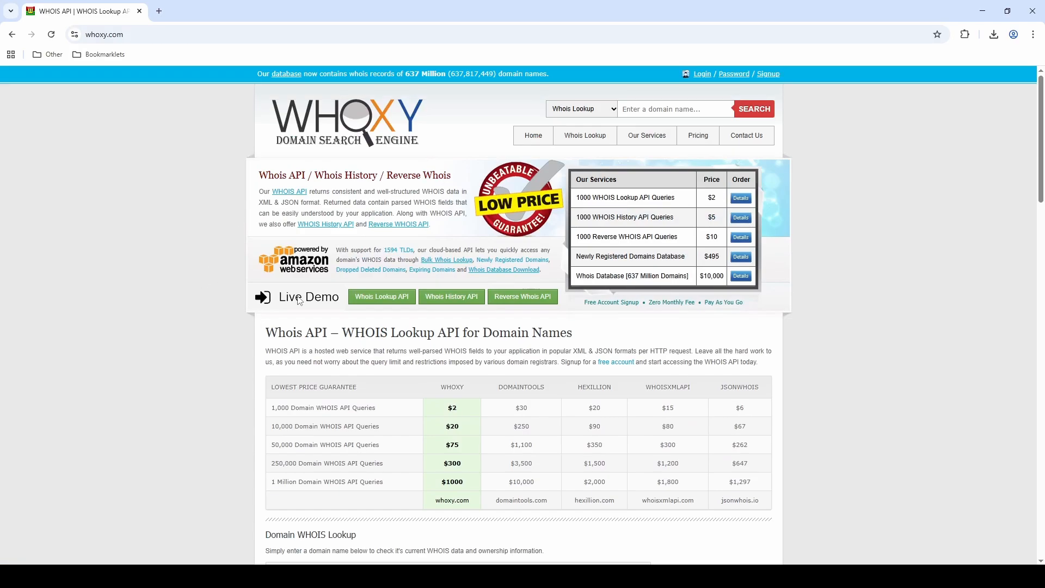
{"action": "mouse_move", "coordinate": [398, 300]}
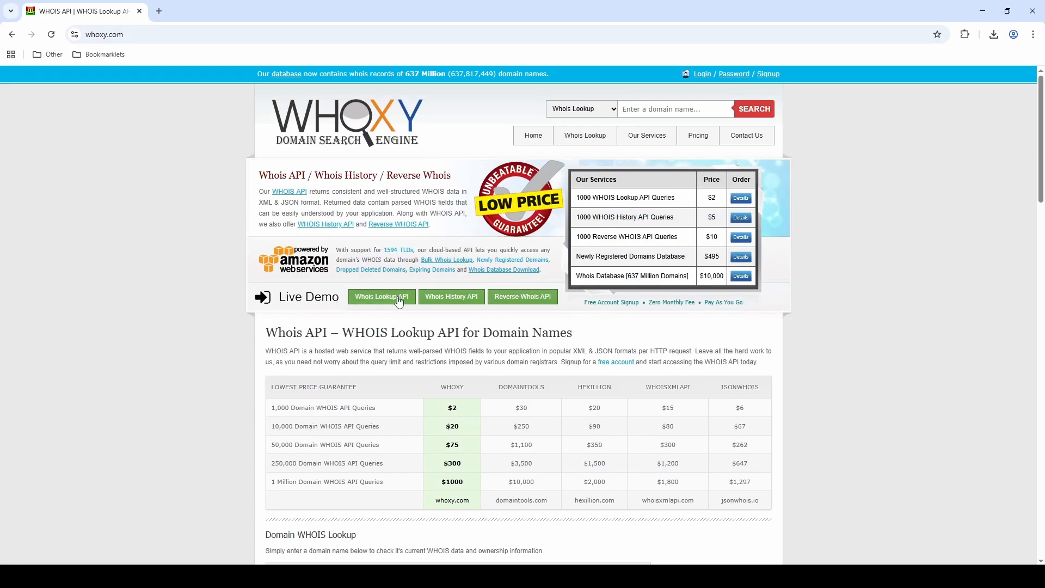
{"action": "mouse_move", "coordinate": [381, 296]}
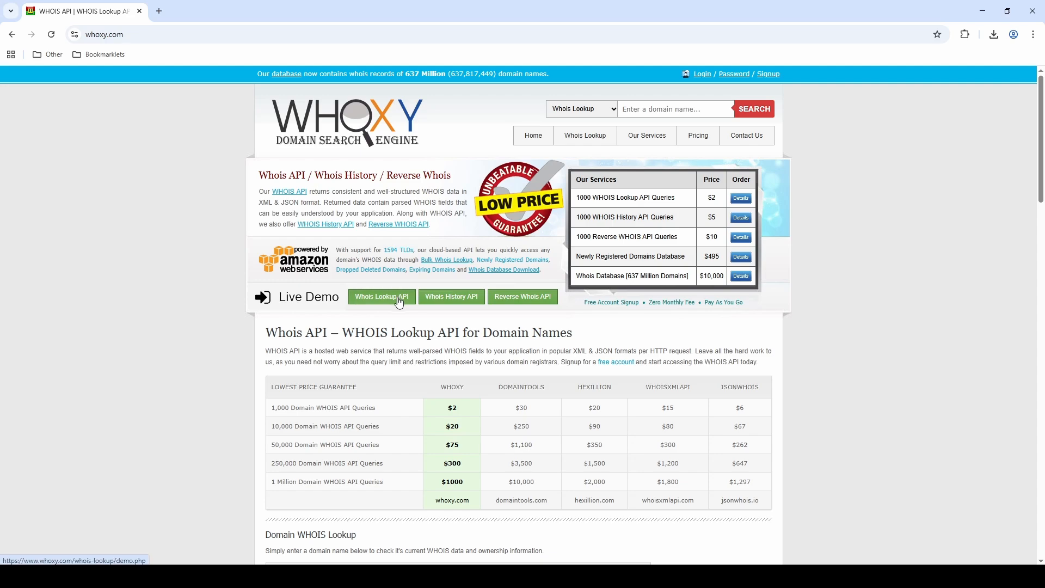
{"action": "mouse_move", "coordinate": [299, 302]}
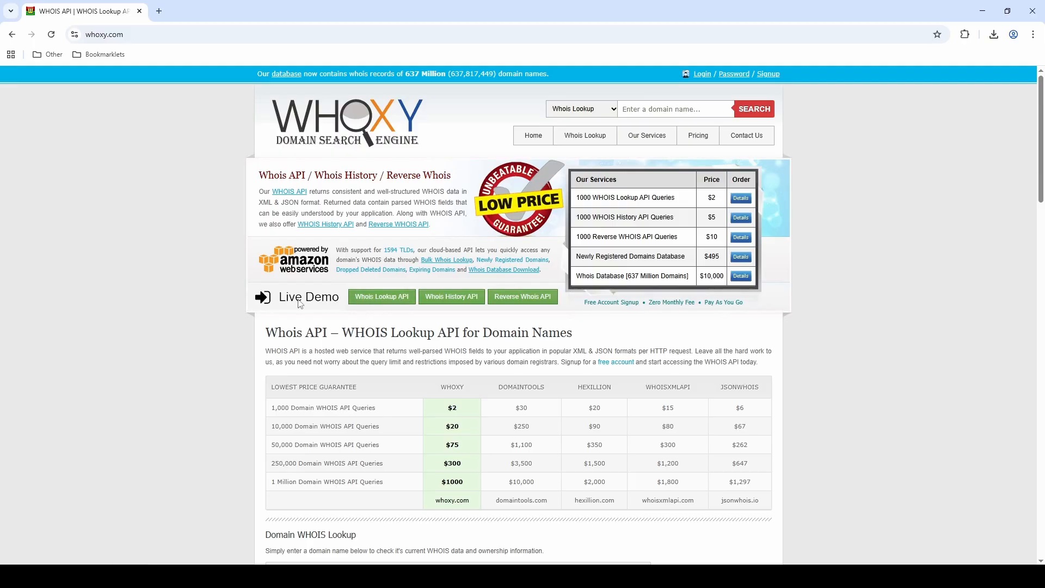
{"action": "mouse_move", "coordinate": [374, 312]}
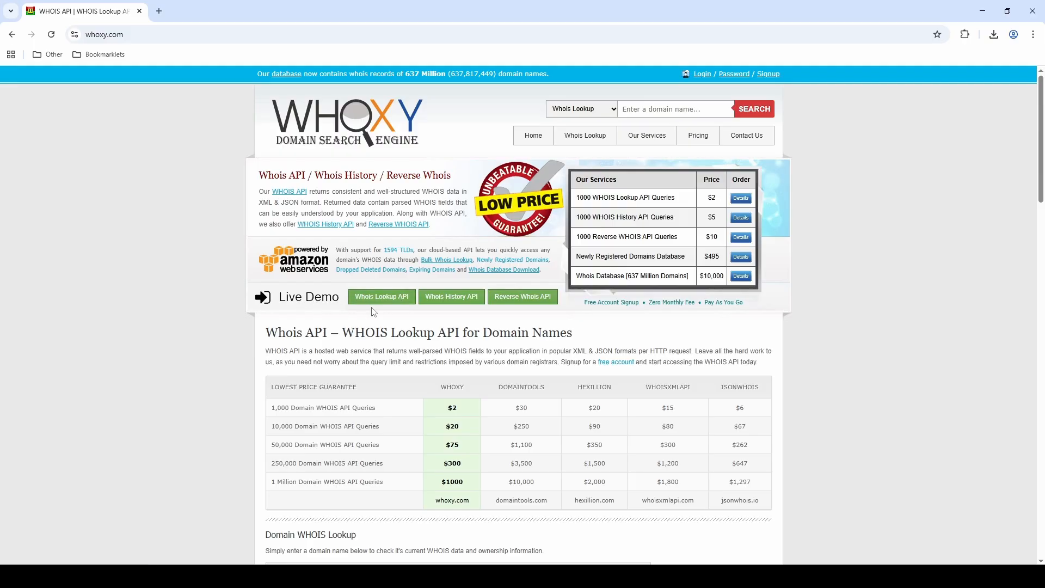
{"action": "mouse_move", "coordinate": [451, 296]}
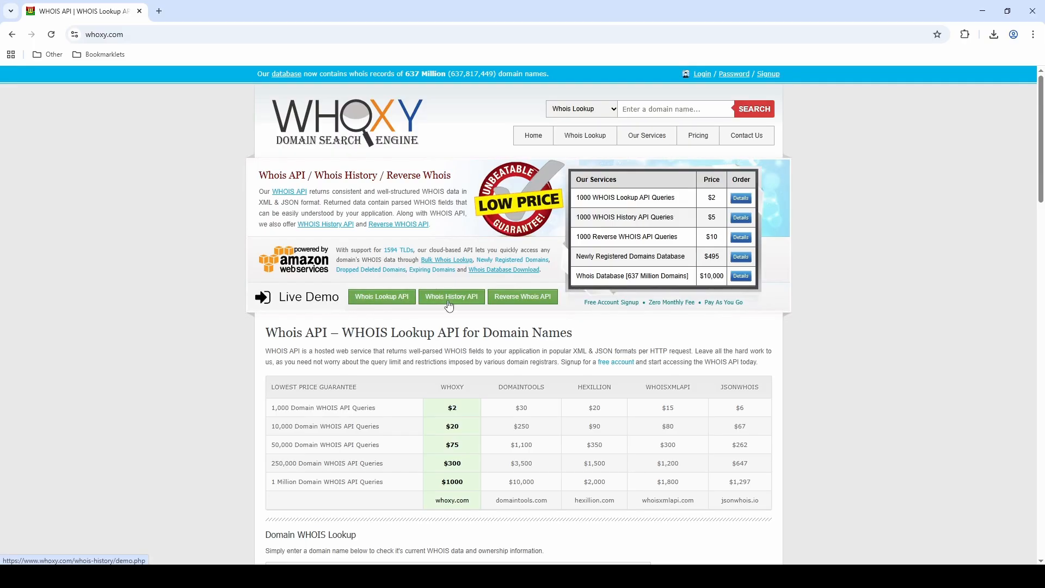
{"action": "right_click", "coordinate": [451, 296]}
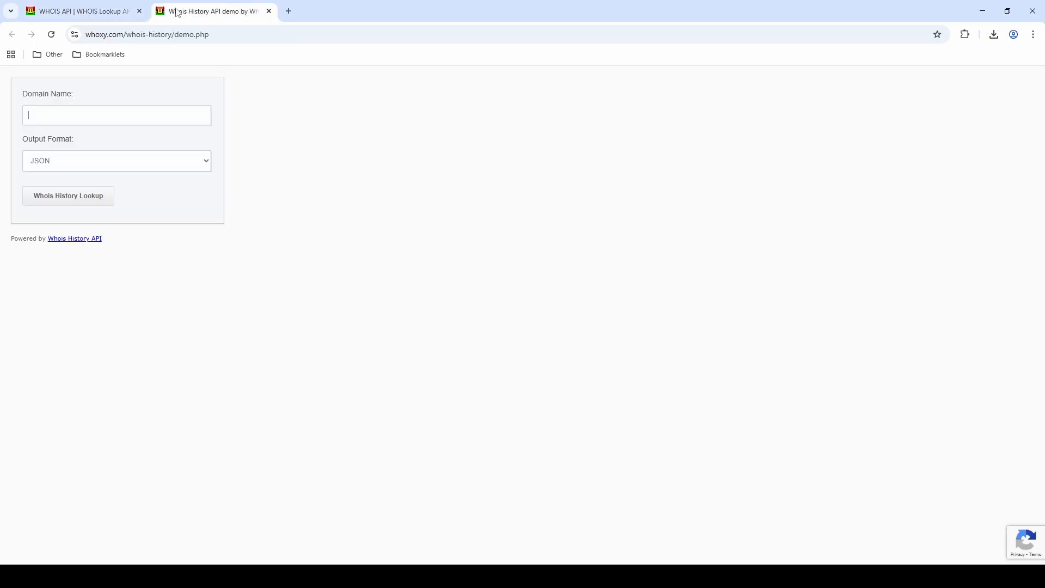
Check the History demo's JSON/XML output formats, then launch the Reverse Whois API Live Demo
{"action": "left_click", "coordinate": [68, 195]}
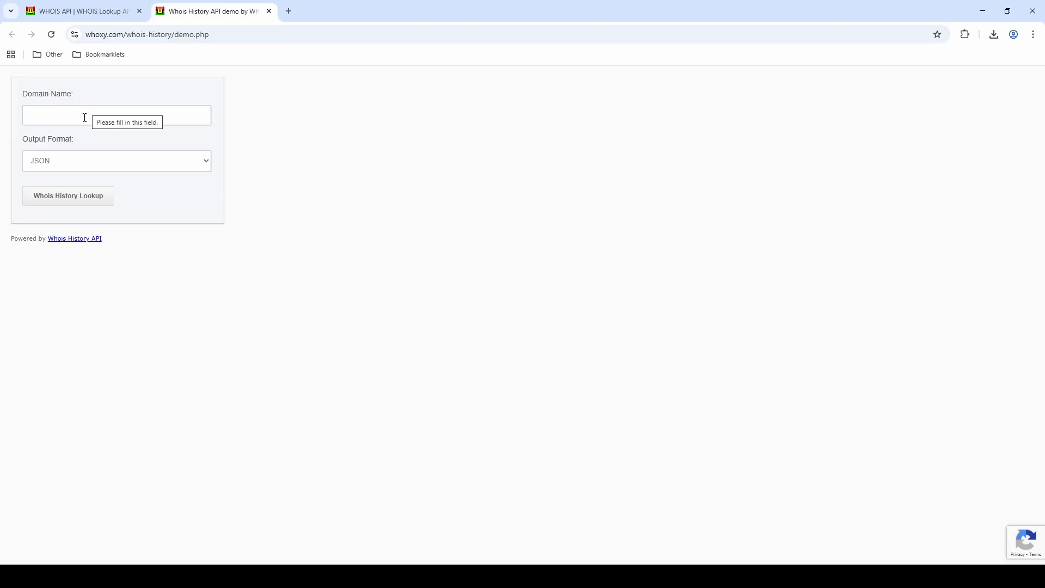
{"action": "mouse_move", "coordinate": [52, 165]}
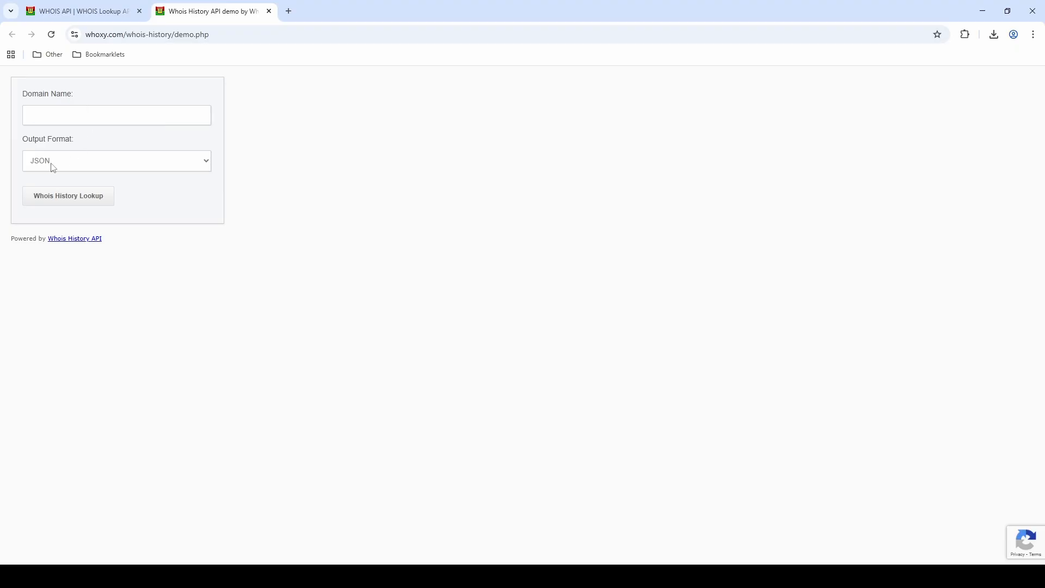
{"action": "left_click", "coordinate": [116, 160]}
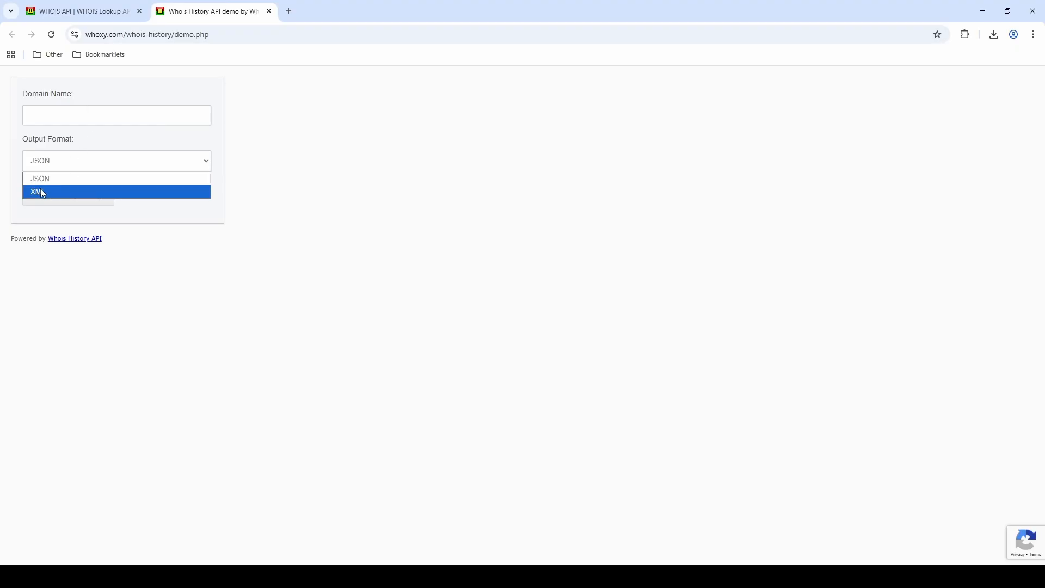
{"action": "left_click", "coordinate": [80, 11]}
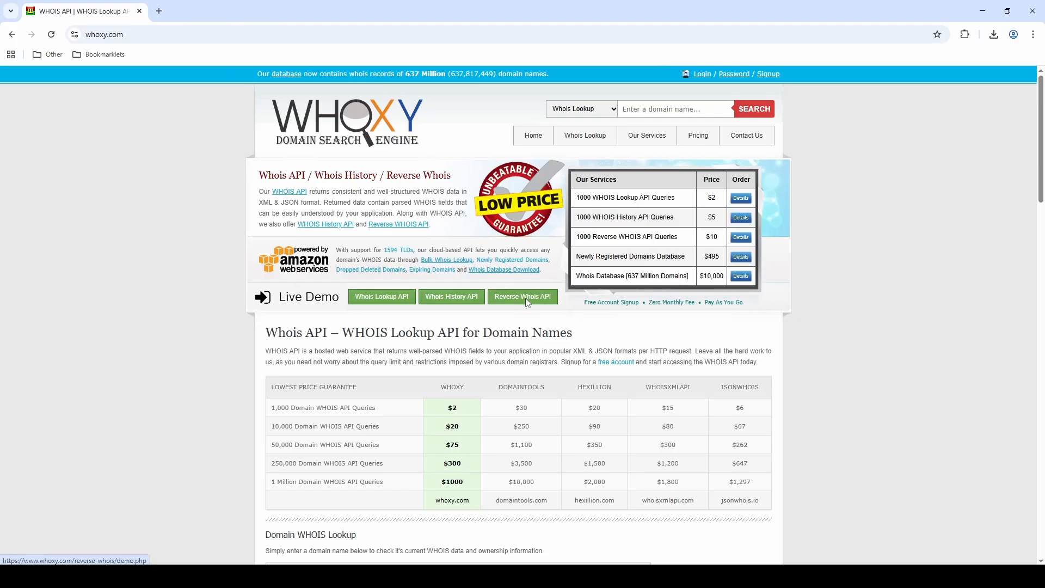
{"action": "left_click", "coordinate": [523, 296]}
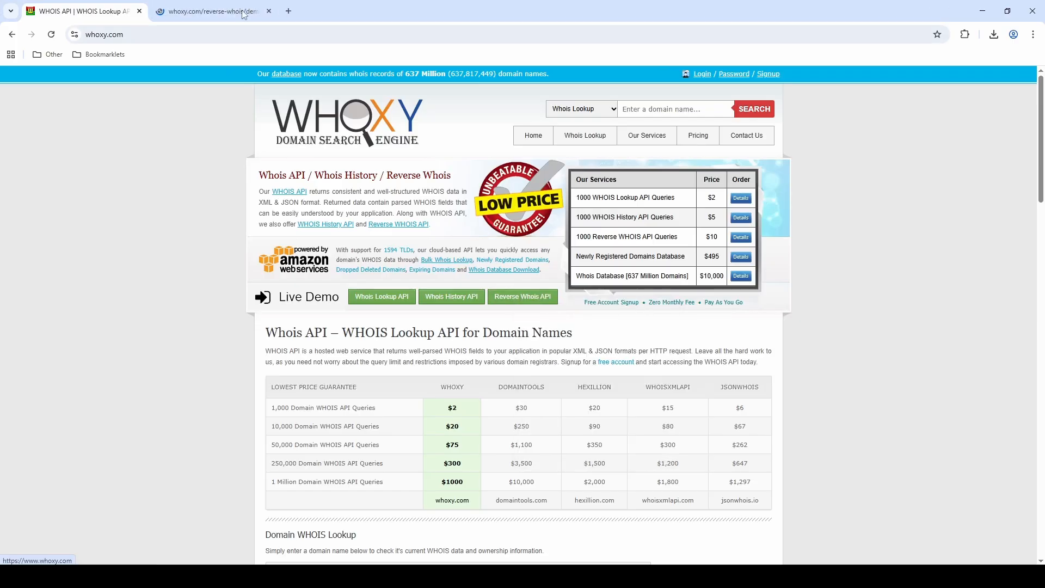
Set the Reverse WHOIS demo's Result Mode to Default: 100 results, full contact details
{"action": "left_click", "coordinate": [210, 11]}
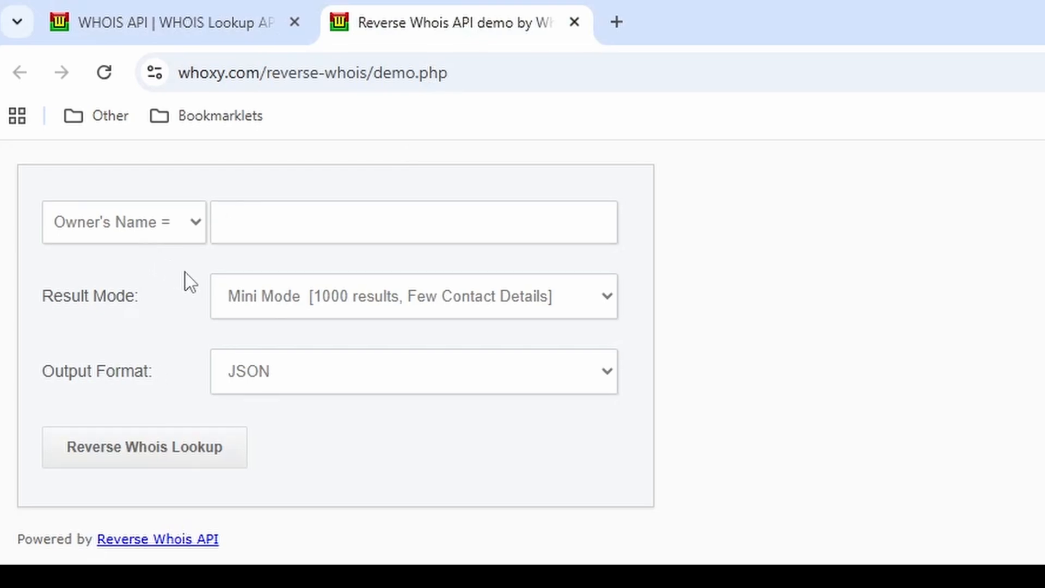
{"action": "left_click", "coordinate": [123, 222]}
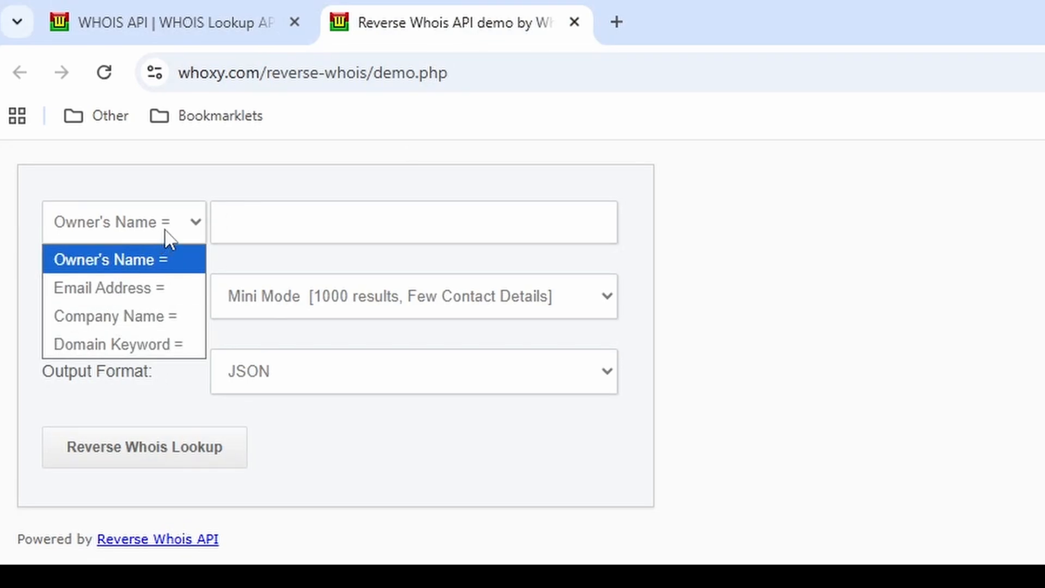
{"action": "left_click", "coordinate": [111, 259]}
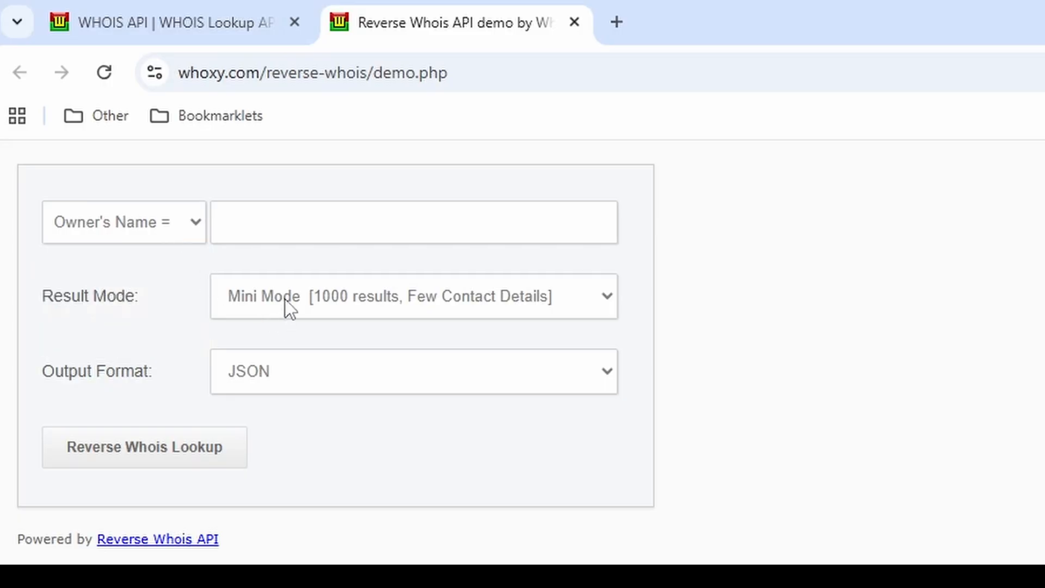
{"action": "left_click", "coordinate": [412, 296]}
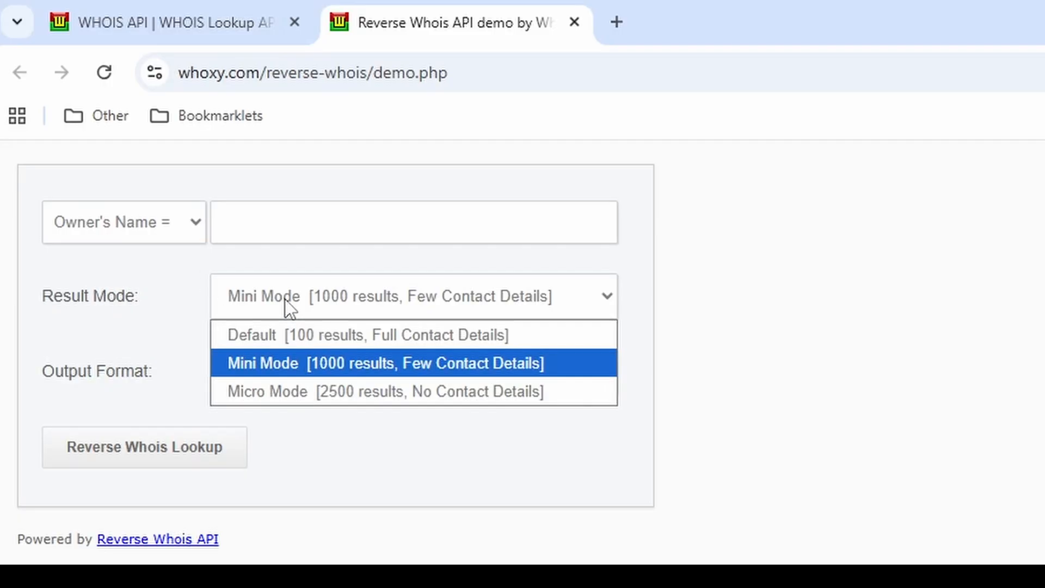
{"action": "mouse_move", "coordinate": [247, 380]}
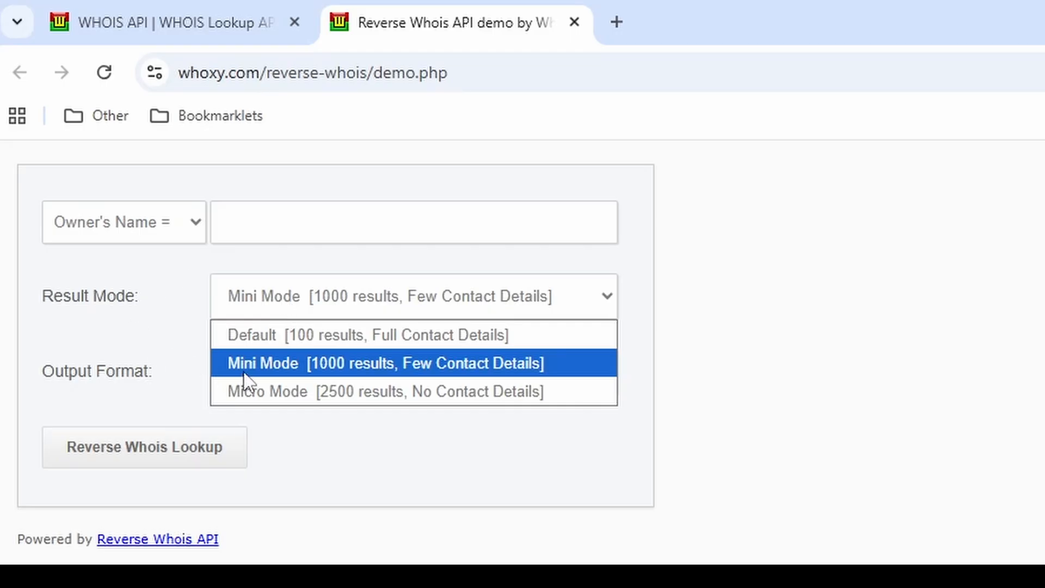
{"action": "mouse_move", "coordinate": [426, 377]}
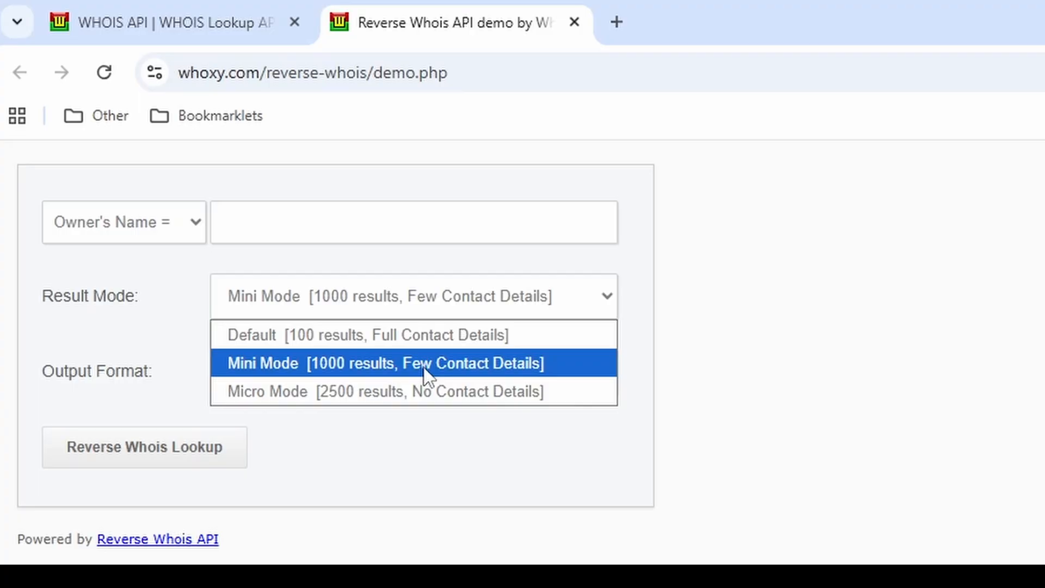
{"action": "mouse_move", "coordinate": [304, 335]}
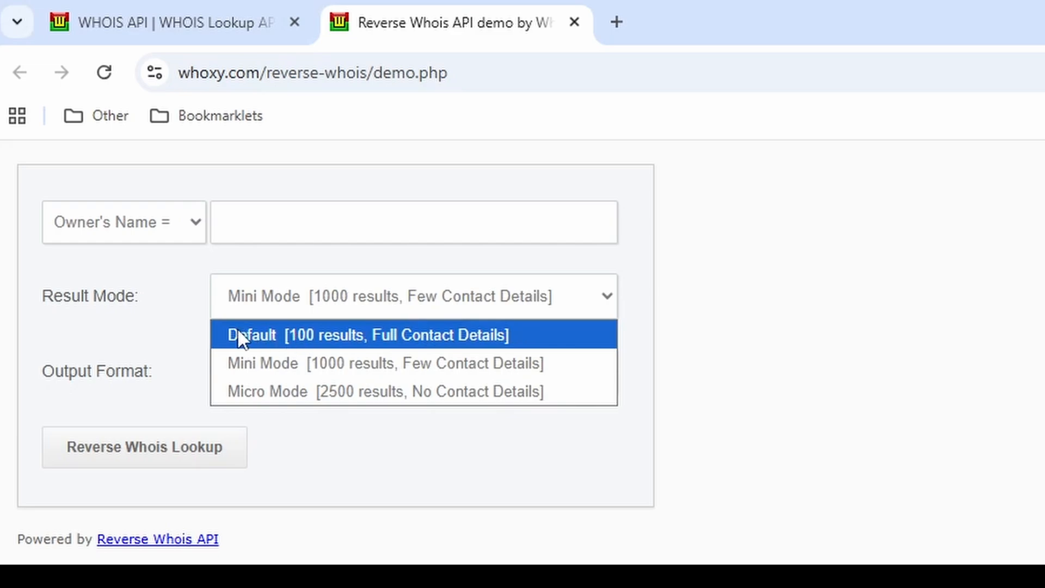
{"action": "mouse_move", "coordinate": [283, 340]}
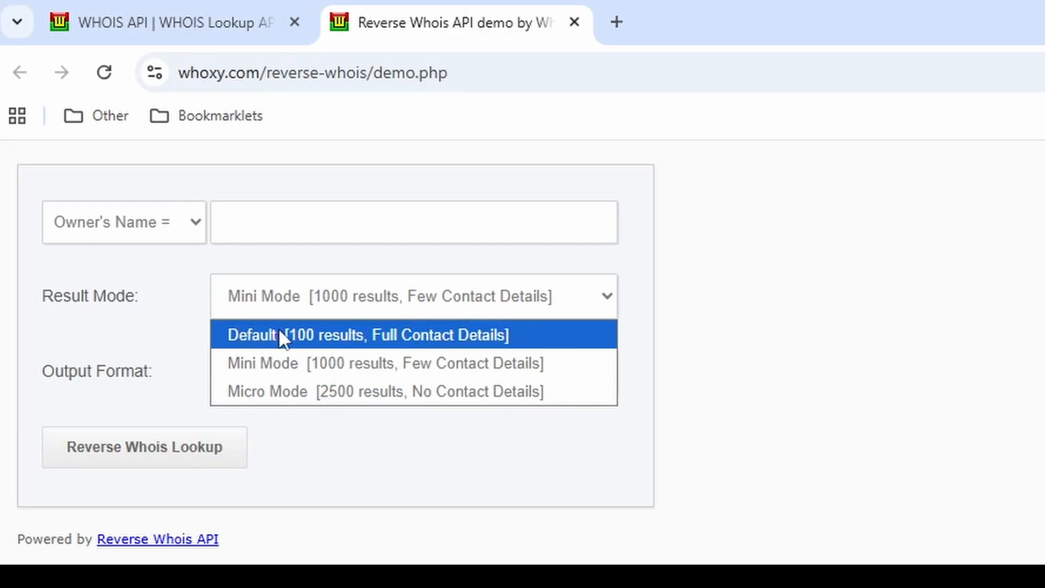
{"action": "mouse_move", "coordinate": [273, 344]}
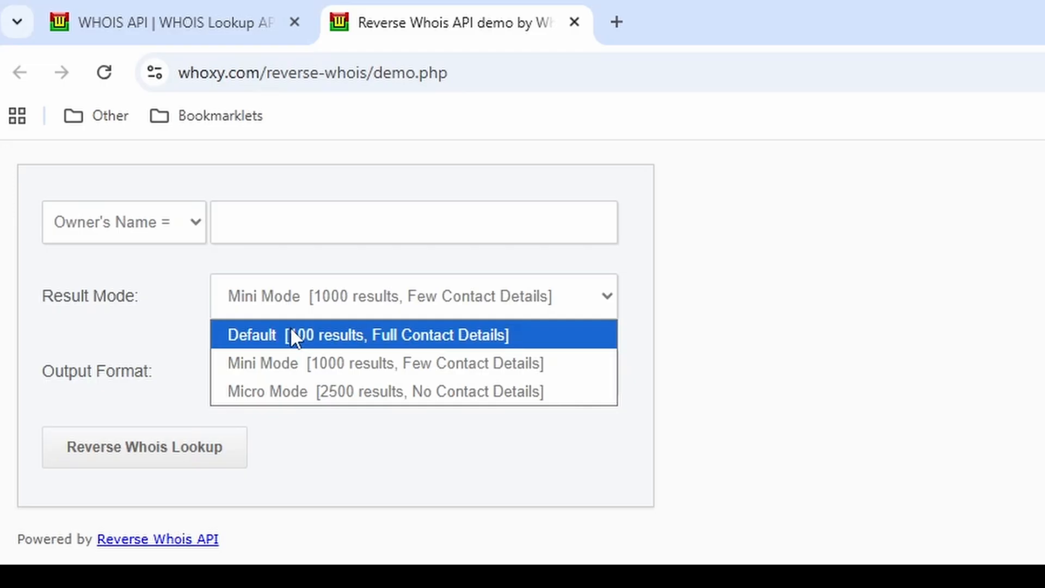
{"action": "left_click", "coordinate": [367, 334]}
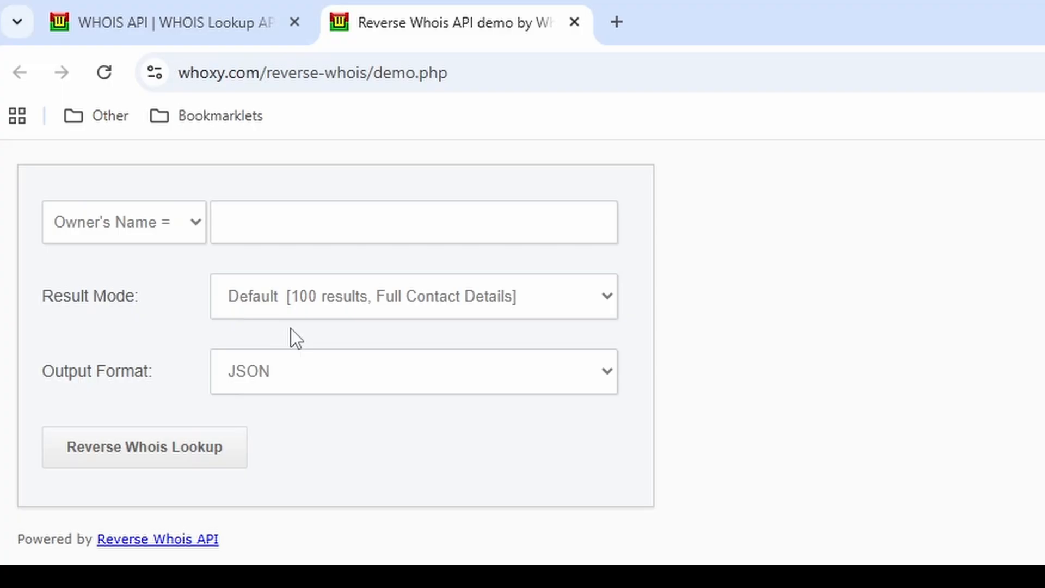
{"action": "mouse_move", "coordinate": [220, 277]}
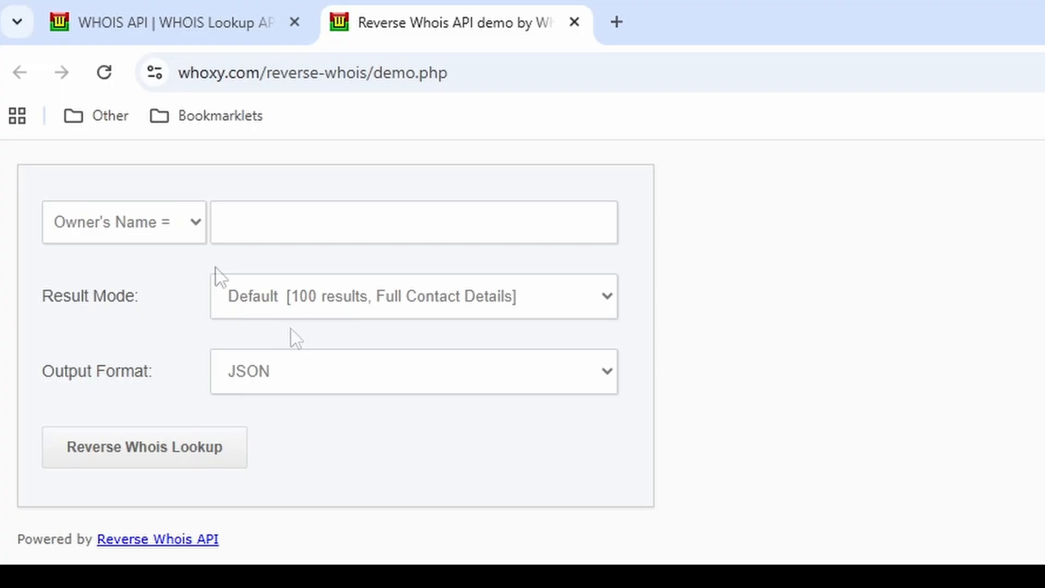
{"action": "mouse_move", "coordinate": [221, 276]}
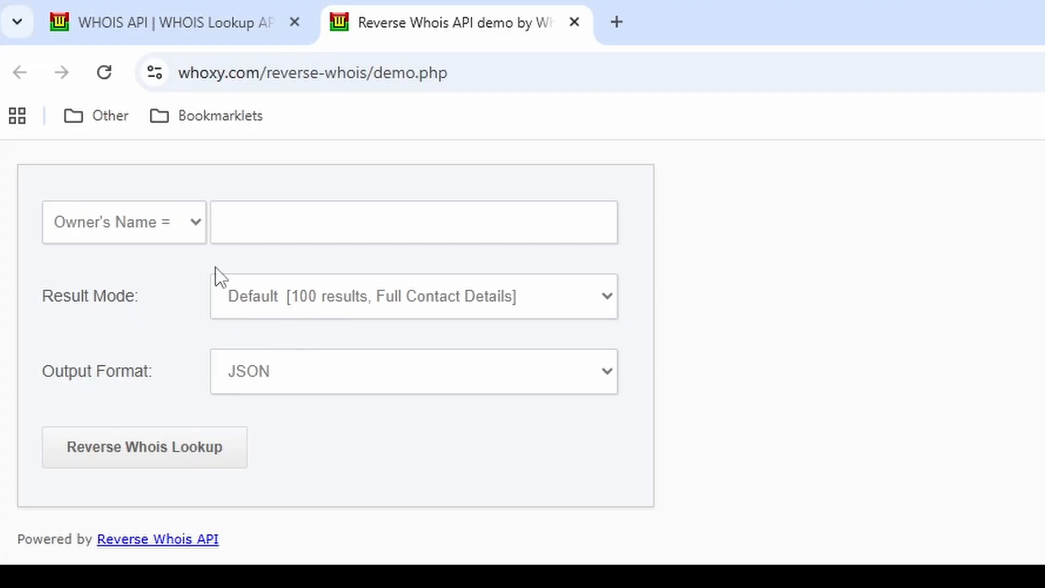
{"action": "mouse_move", "coordinate": [300, 279]}
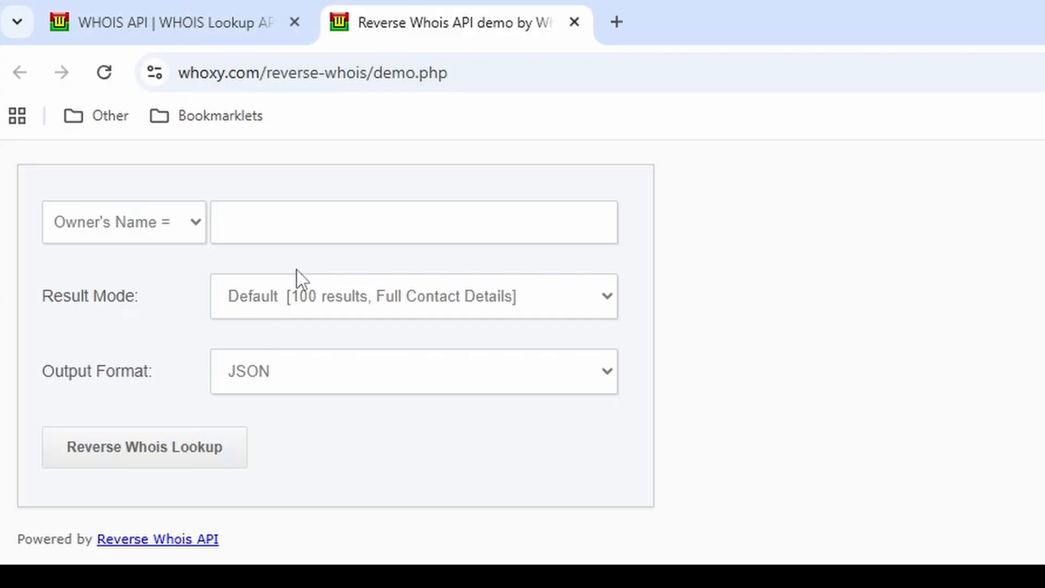
{"action": "mouse_move", "coordinate": [156, 239]}
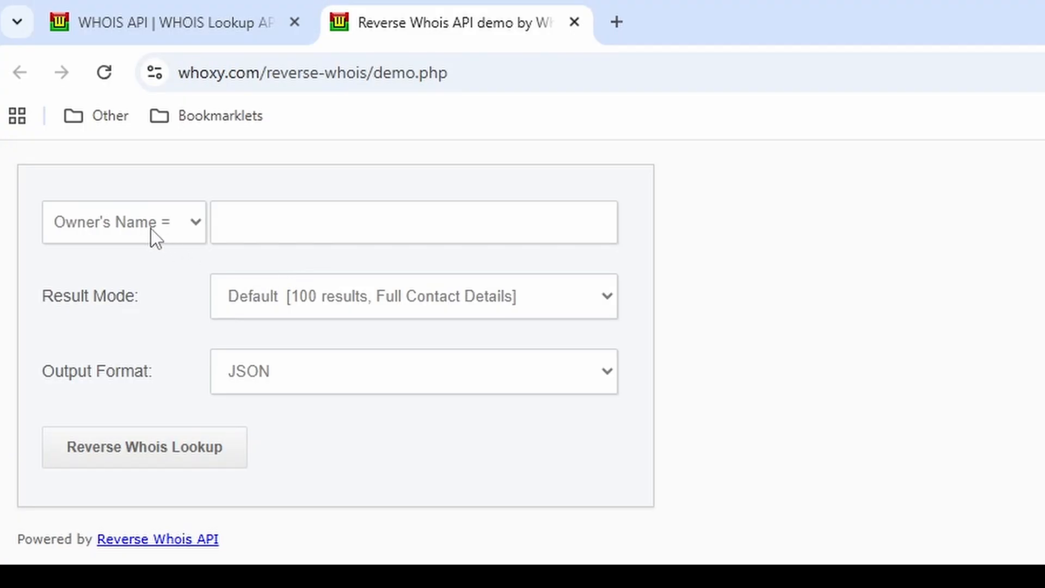
Search by Domain Keyword 'england' and review the Default, Mini and Micro result modes
{"action": "left_click", "coordinate": [124, 223]}
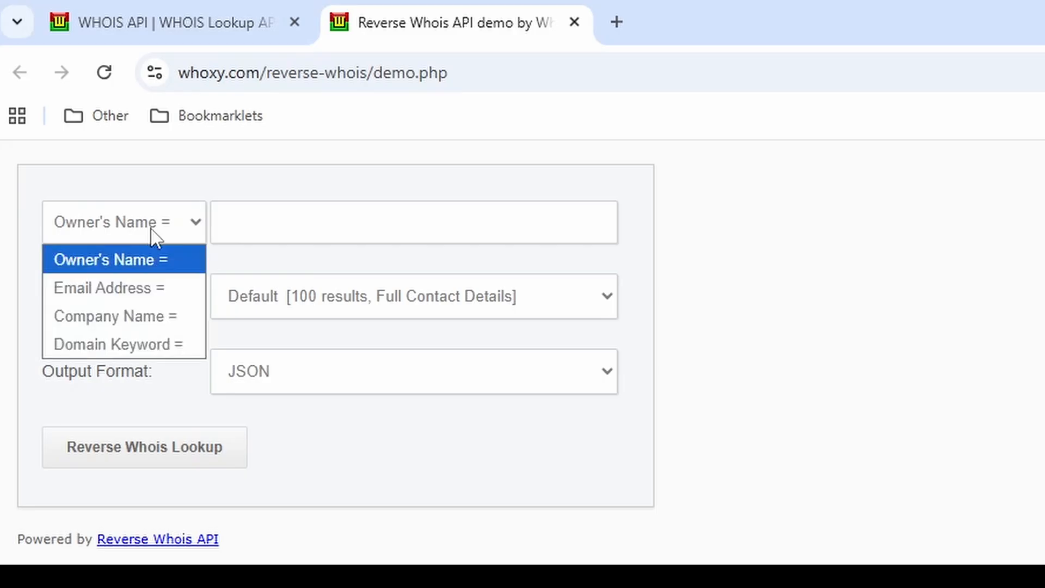
{"action": "left_click", "coordinate": [112, 344]}
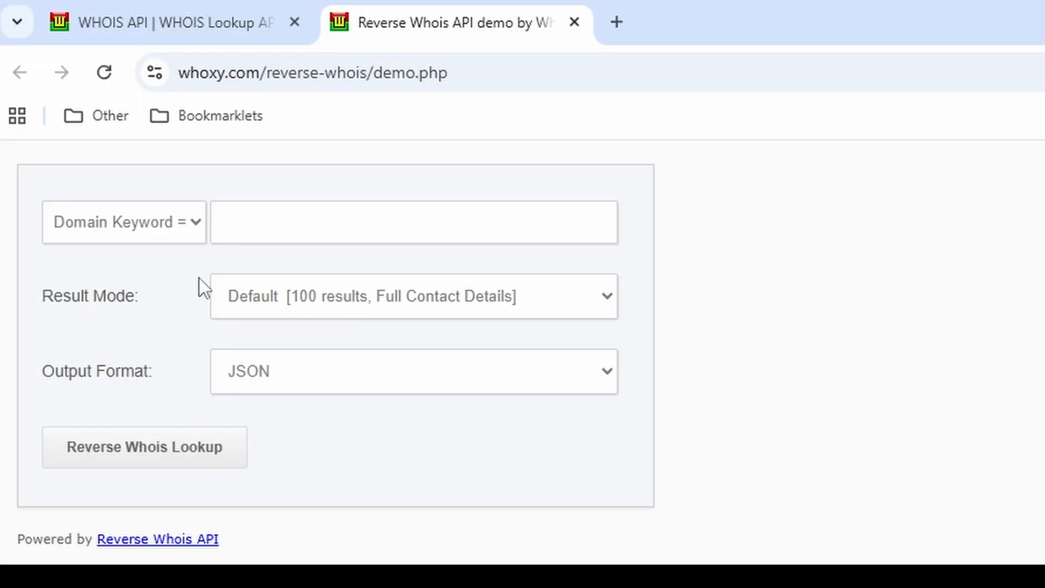
{"action": "left_click", "coordinate": [414, 222]}
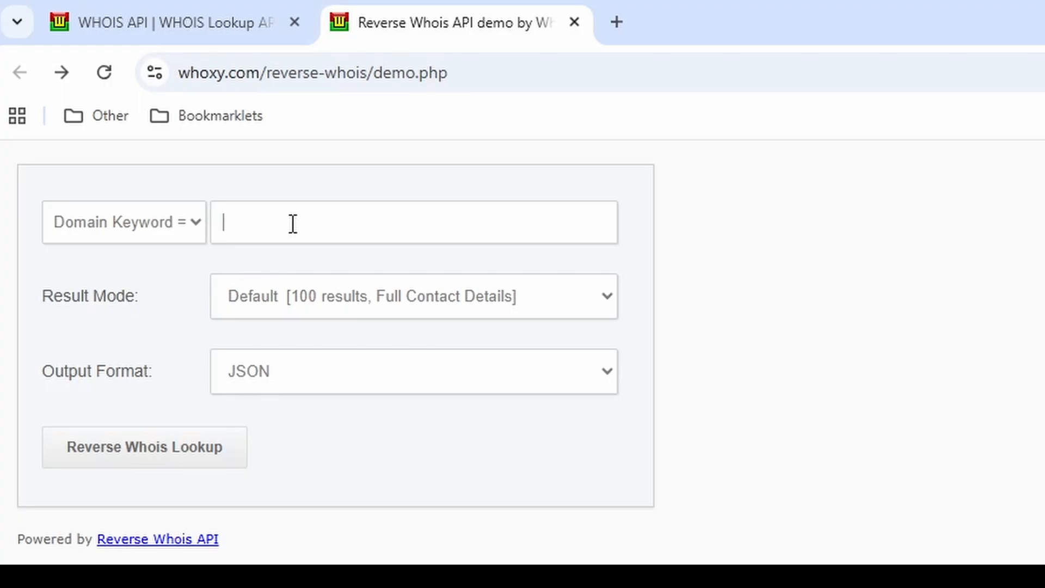
{"action": "type", "text": "england"}
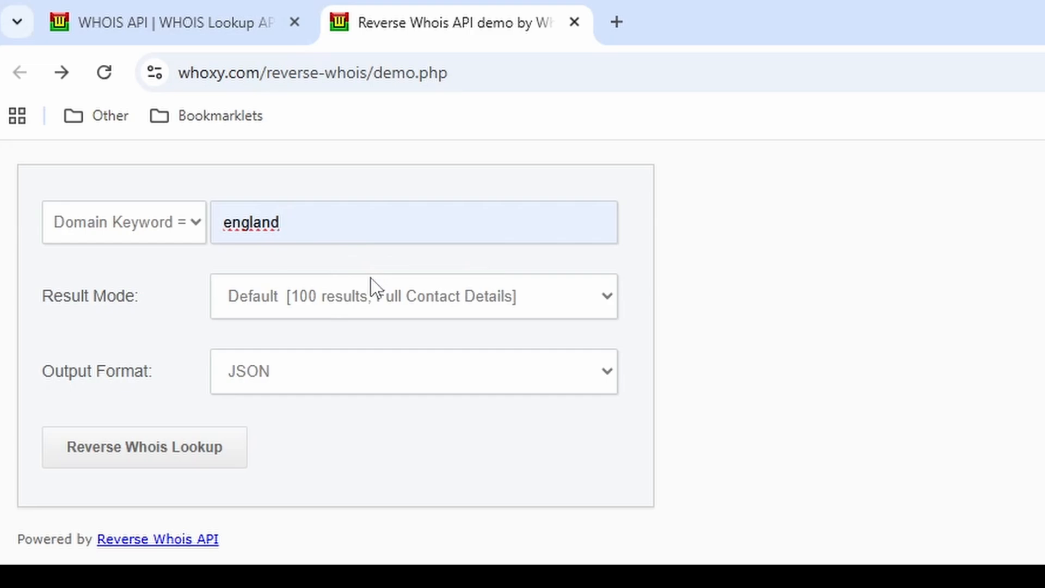
{"action": "mouse_move", "coordinate": [366, 297]}
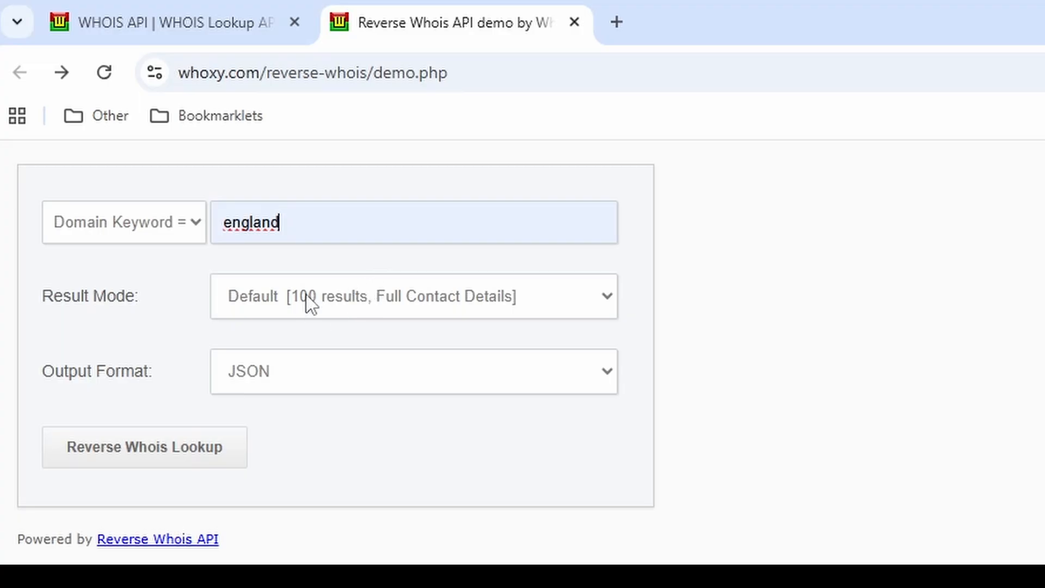
{"action": "left_click", "coordinate": [414, 297]}
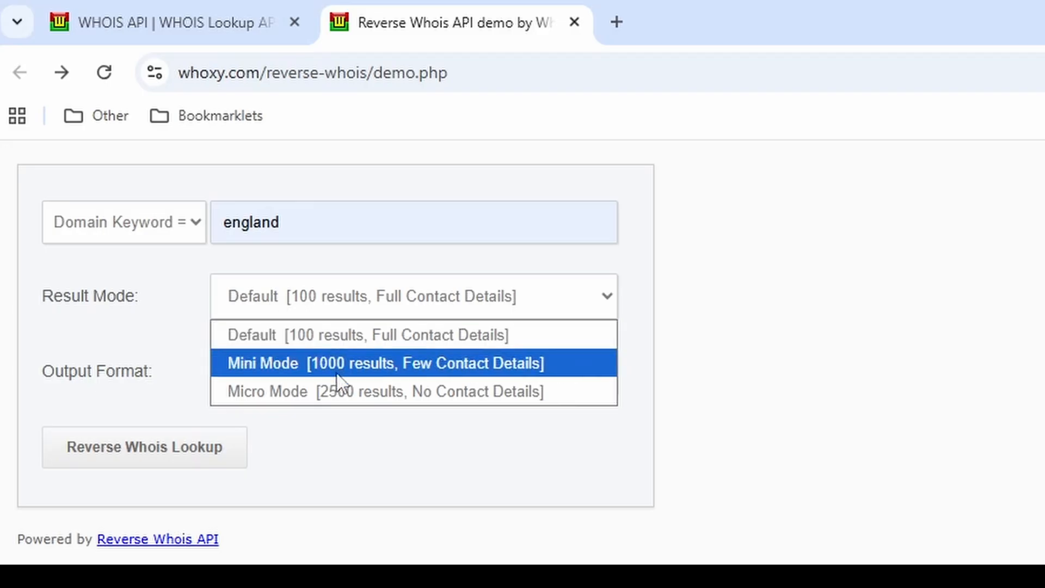
{"action": "mouse_move", "coordinate": [349, 392]}
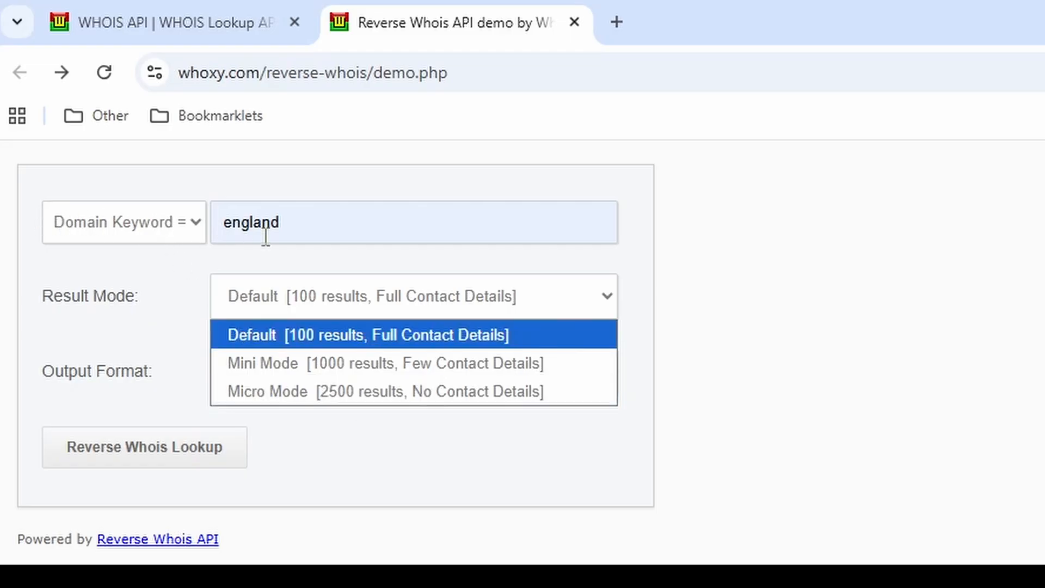
{"action": "mouse_move", "coordinate": [299, 343]}
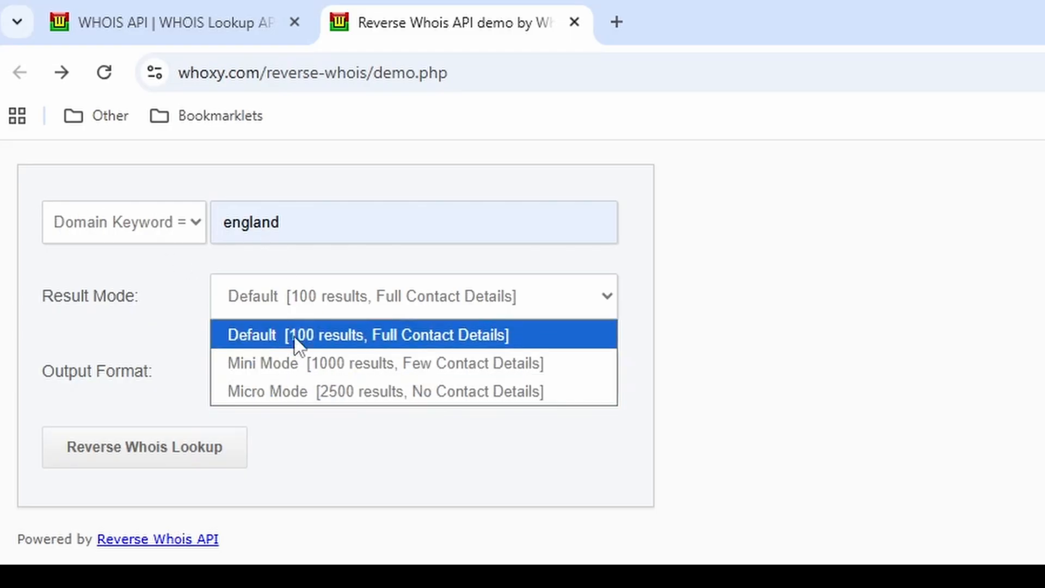
{"action": "mouse_move", "coordinate": [303, 337]}
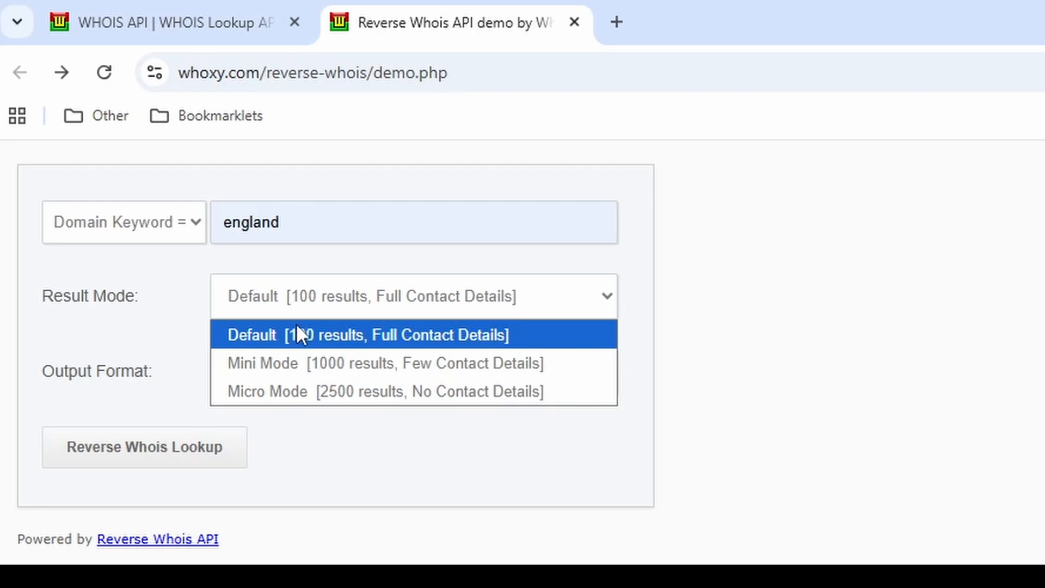
{"action": "mouse_move", "coordinate": [284, 345]}
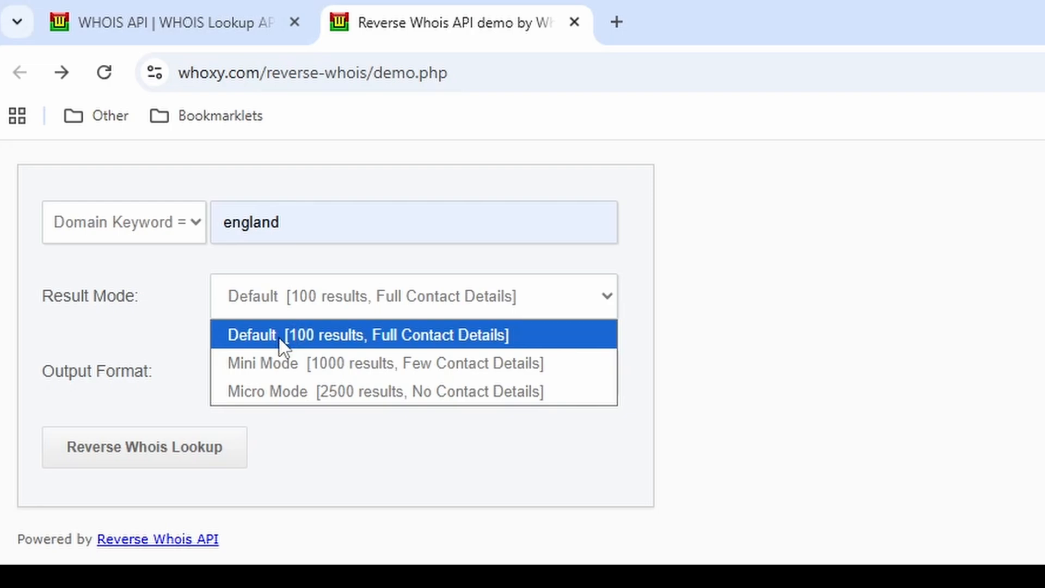
Run the lookup in Default mode, returning JSON with 9,155 results over 92 pages
{"action": "left_click", "coordinate": [367, 334]}
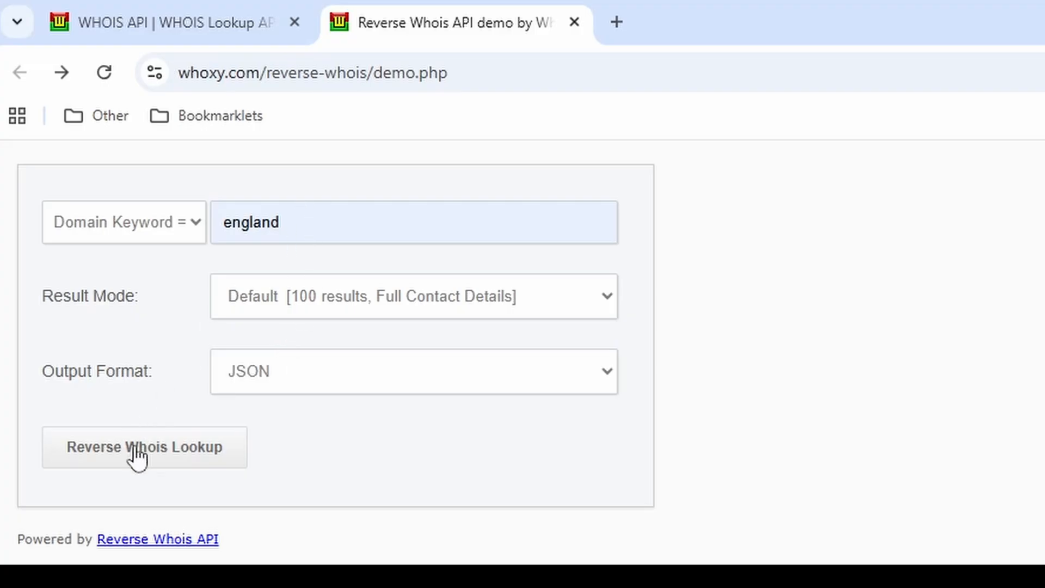
{"action": "left_click", "coordinate": [143, 446]}
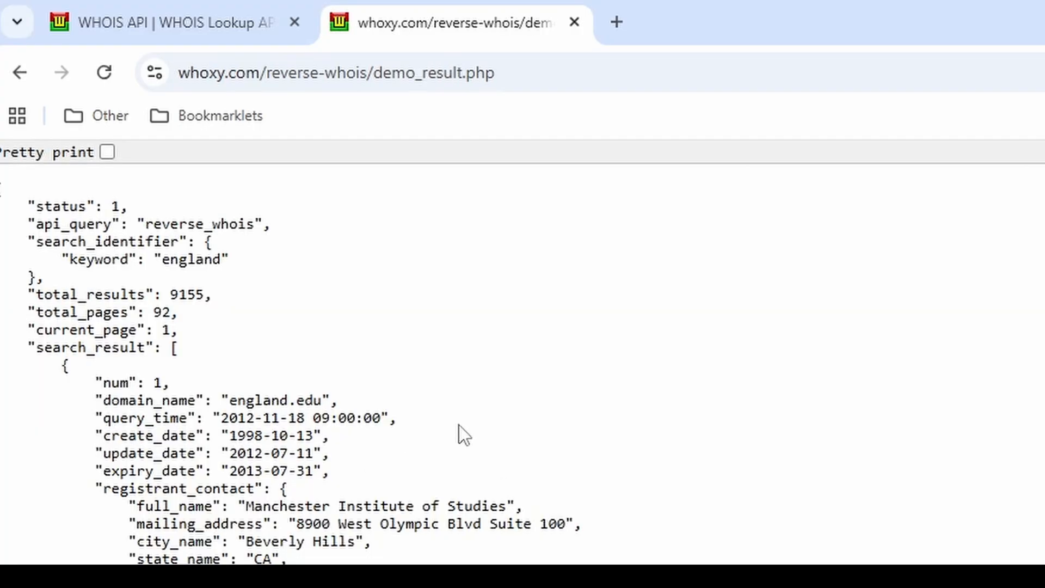
{"action": "double_click", "coordinate": [107, 399]}
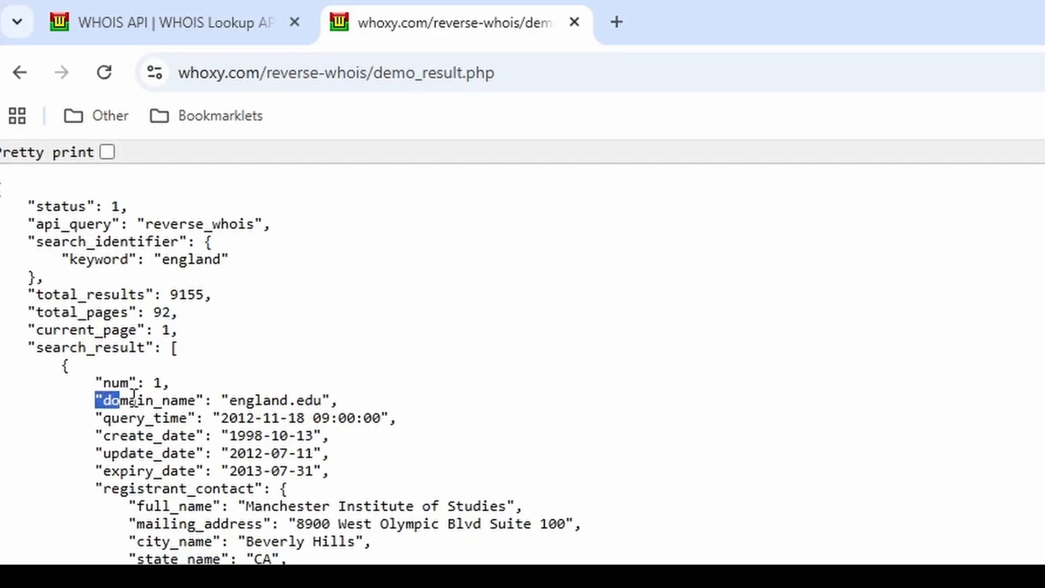
{"action": "scroll", "scroll_direction": "down", "scroll_amount": 3}
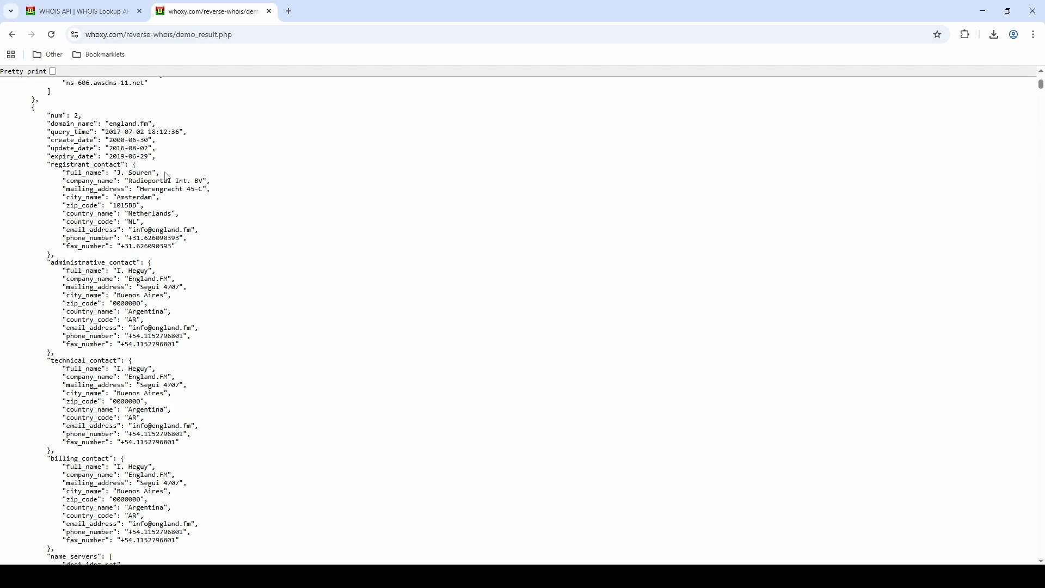
{"action": "mouse_move", "coordinate": [165, 177]}
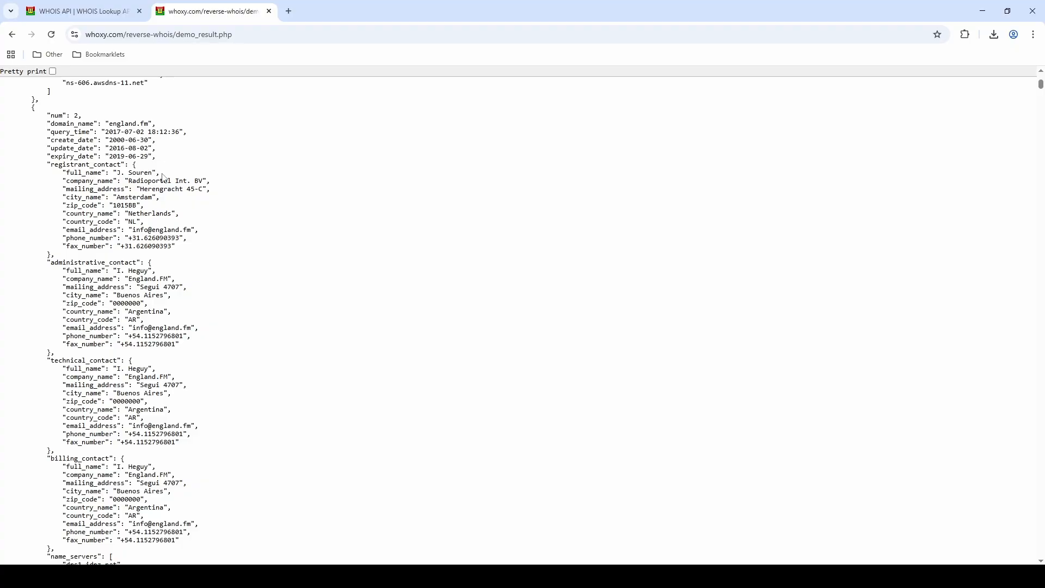
{"action": "mouse_move", "coordinate": [257, 272]}
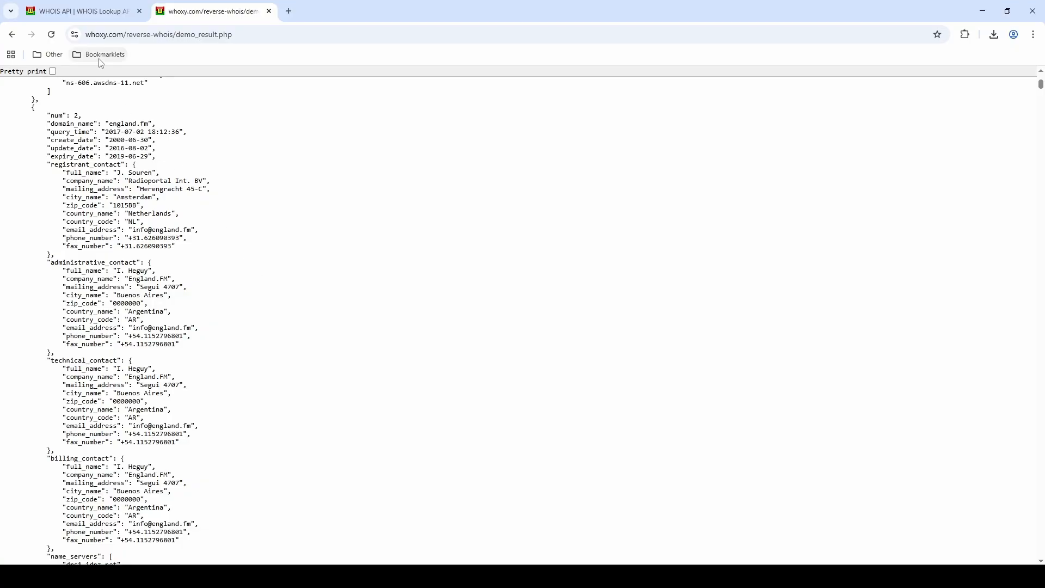
Run the Whoxy bookmarklet to overlay the UK Registrant Overview: 43 England, 5 Scotland, 51 Other
{"action": "left_click", "coordinate": [105, 54]}
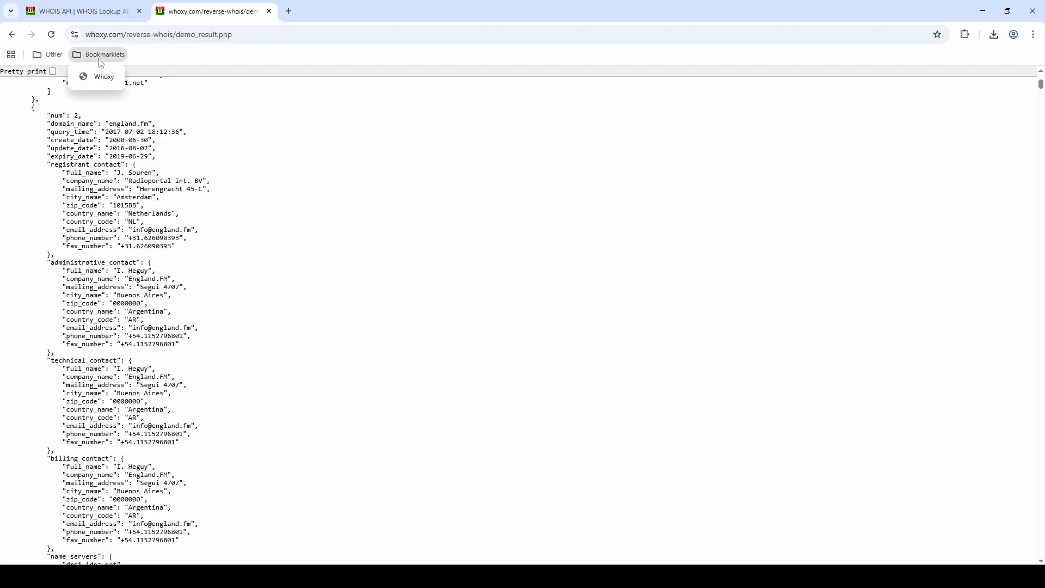
{"action": "left_click", "coordinate": [104, 77]}
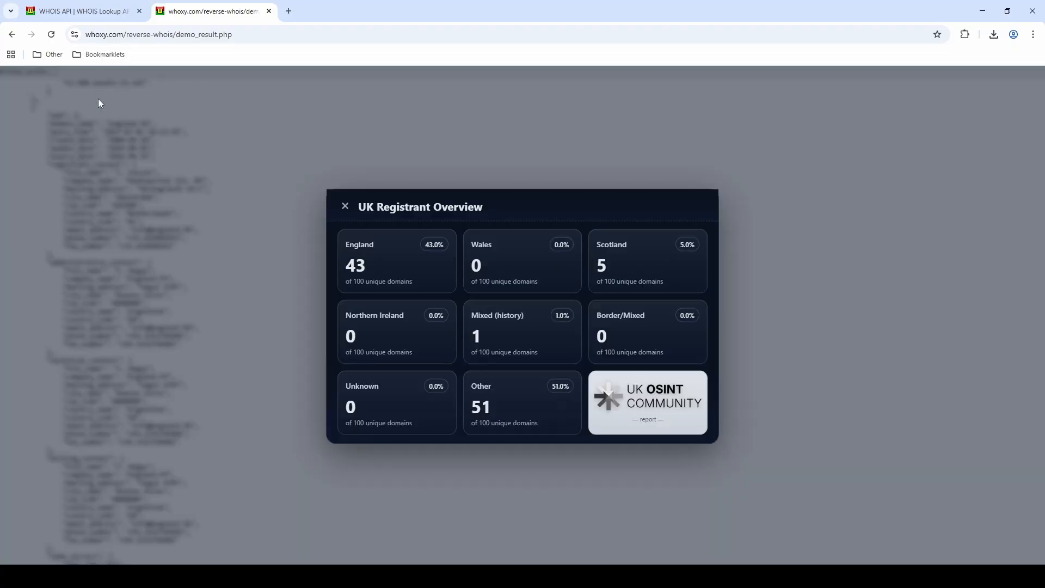
{"action": "mouse_move", "coordinate": [467, 234]}
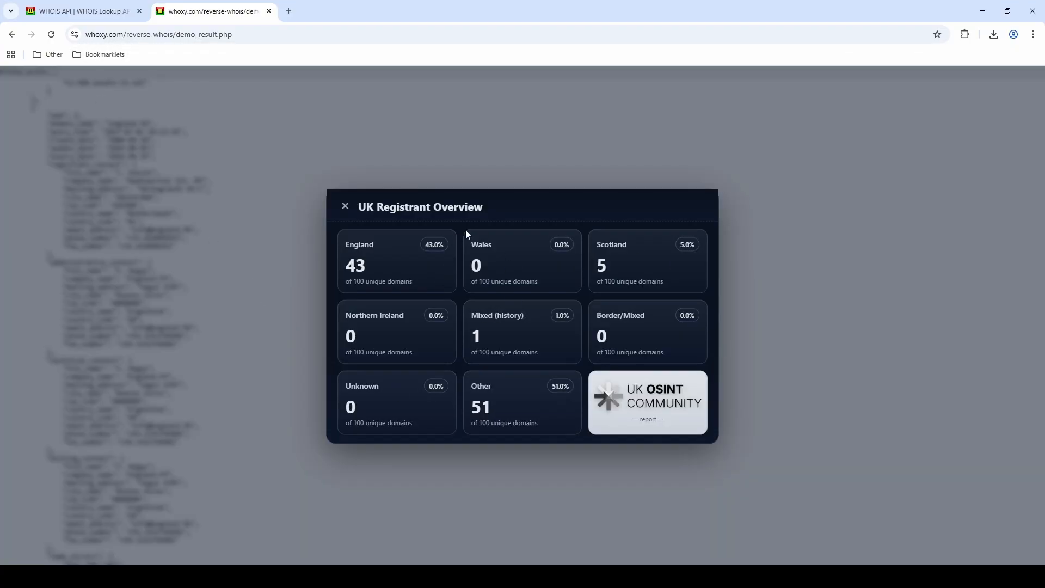
{"action": "mouse_move", "coordinate": [392, 263]}
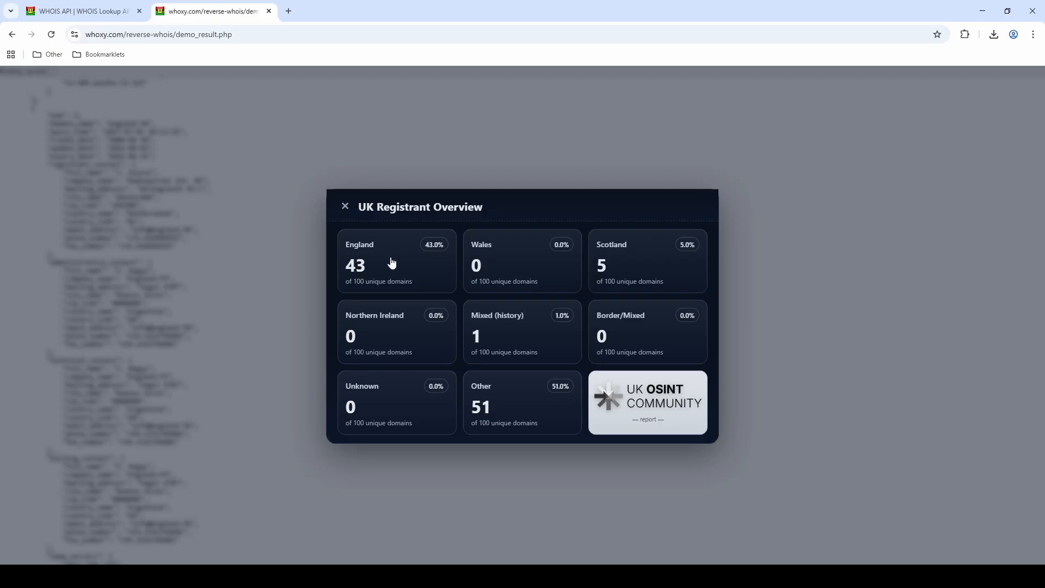
{"action": "mouse_move", "coordinate": [370, 284]}
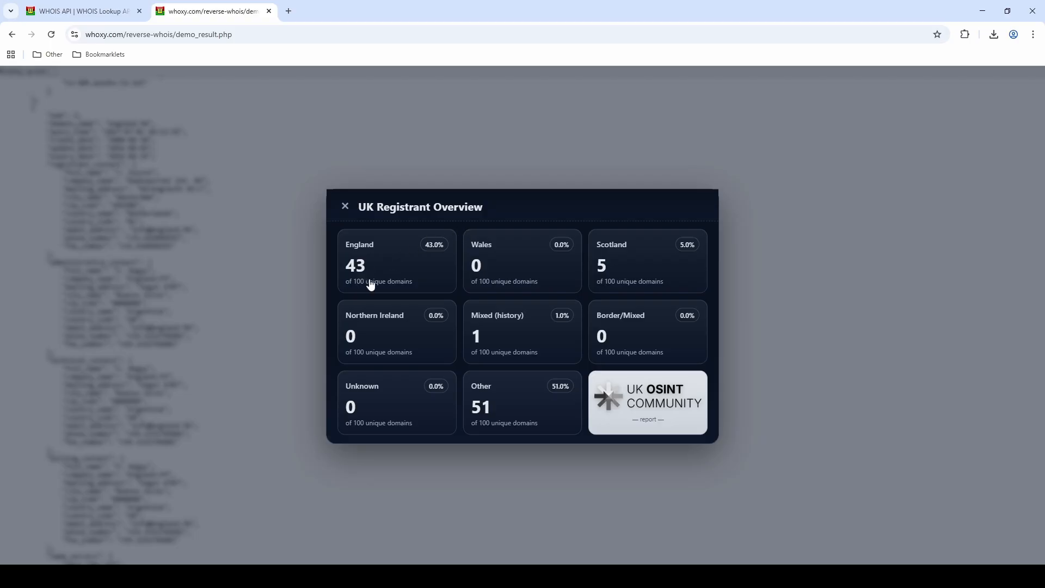
{"action": "mouse_move", "coordinate": [402, 287]}
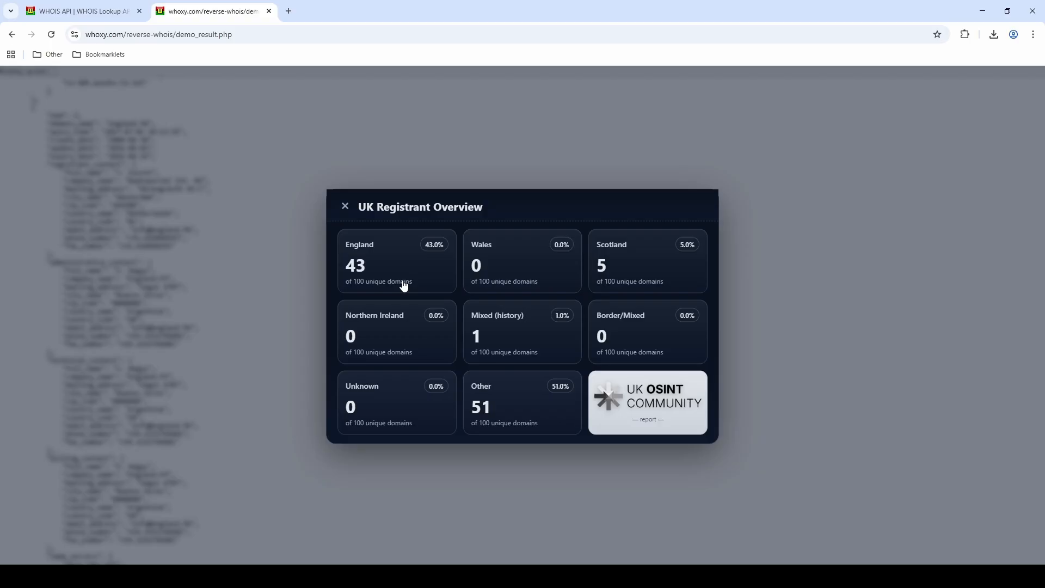
{"action": "mouse_move", "coordinate": [499, 263]}
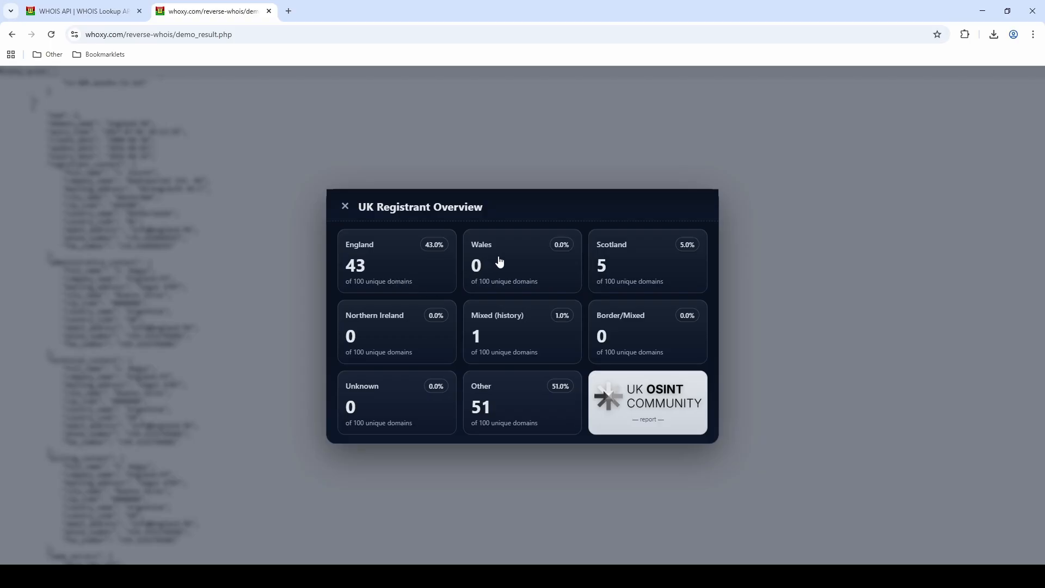
{"action": "mouse_move", "coordinate": [627, 276]}
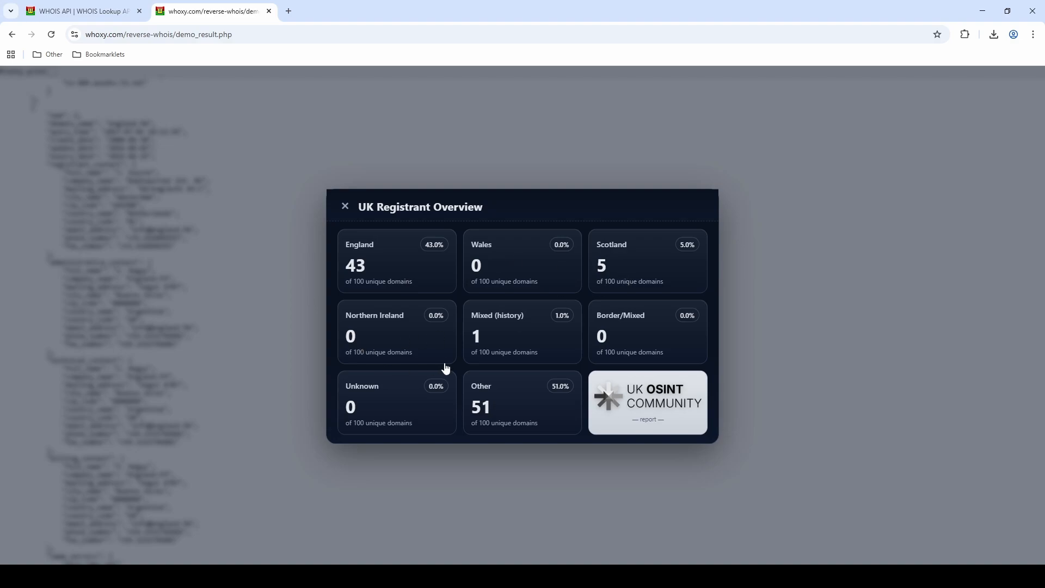
{"action": "mouse_move", "coordinate": [657, 320]}
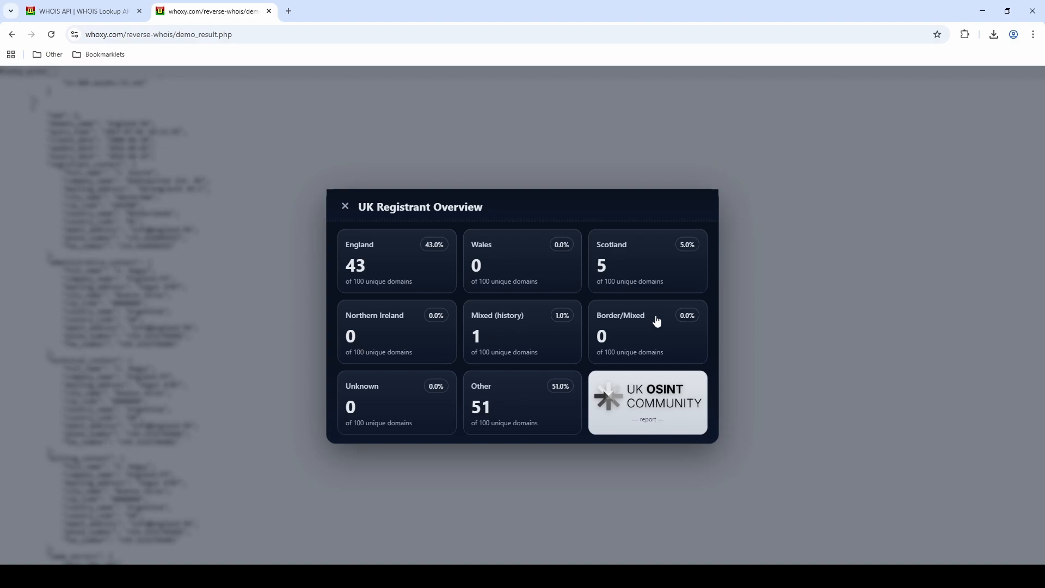
{"action": "mouse_move", "coordinate": [352, 255]}
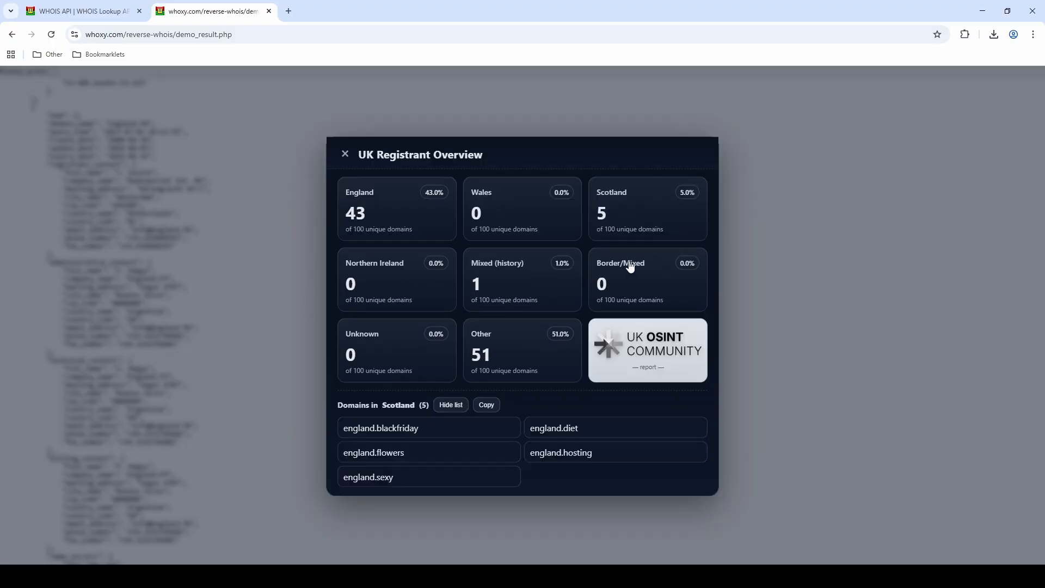
{"action": "mouse_move", "coordinate": [423, 437]}
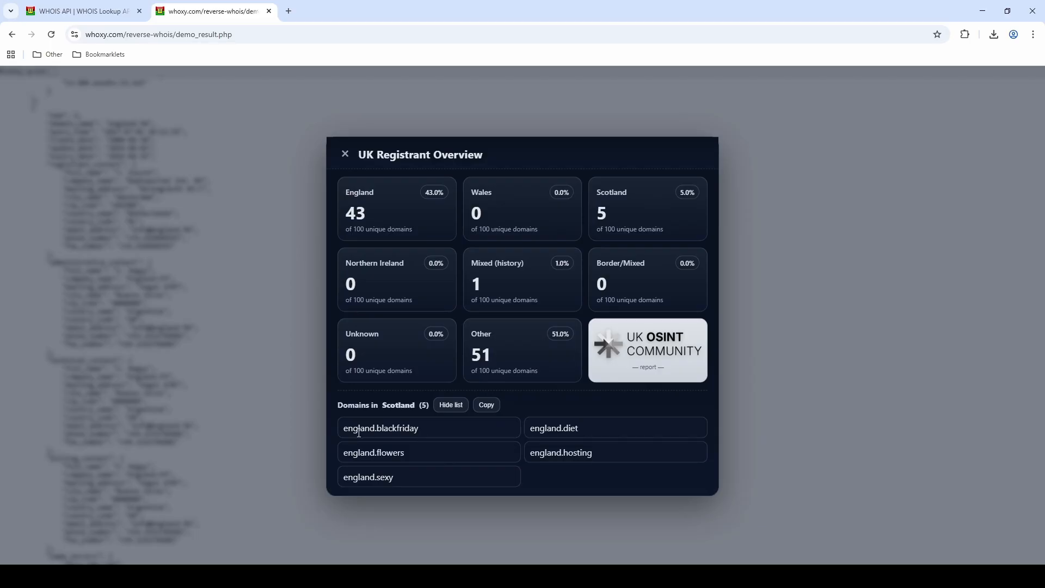
{"action": "mouse_move", "coordinate": [530, 398]}
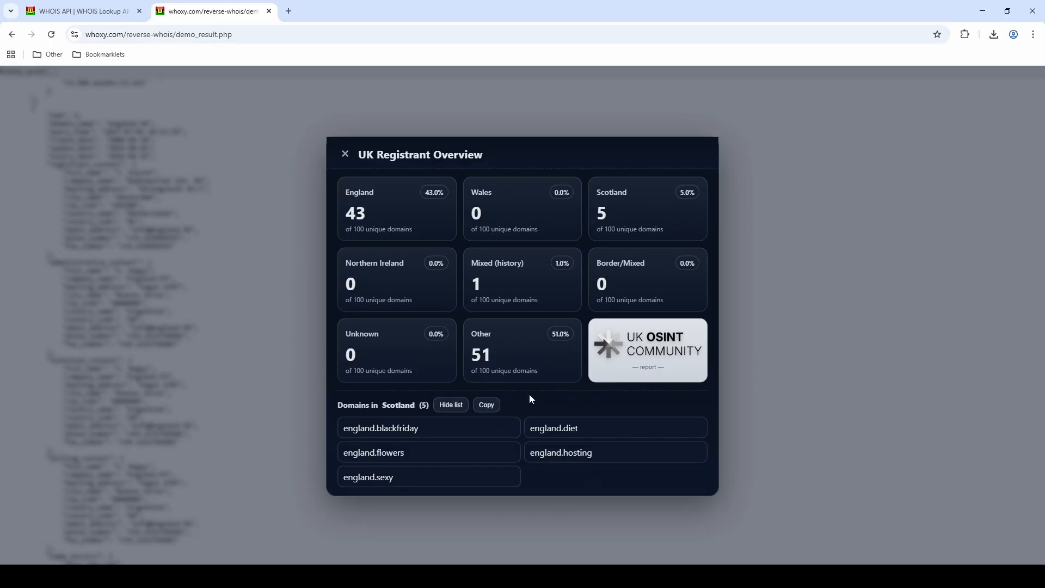
{"action": "mouse_move", "coordinate": [414, 223]}
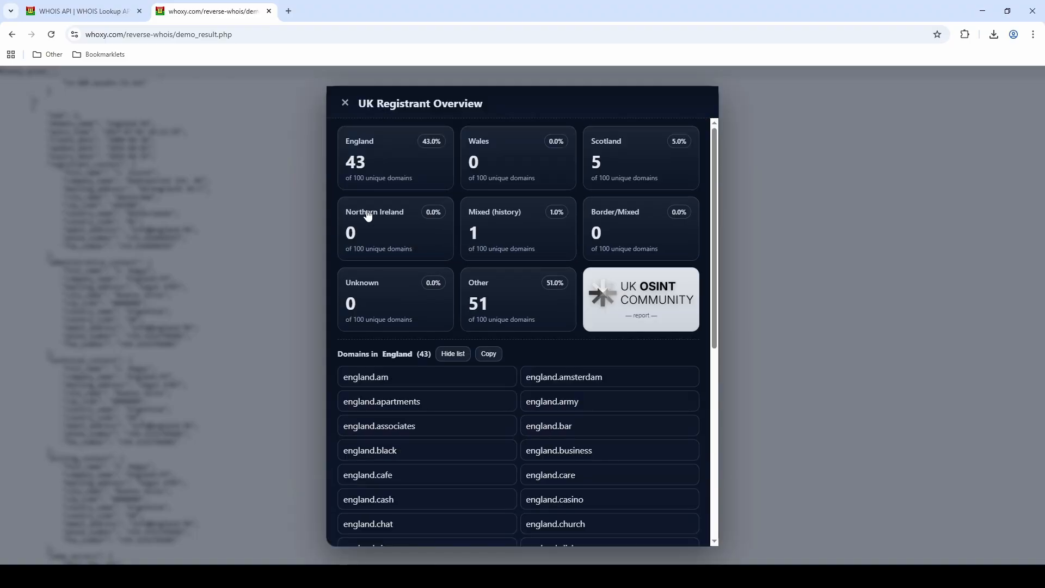
Scroll through the 43 England domains, such as england.am and england.amsterdam
{"action": "scroll", "scroll_direction": "down", "scroll_amount": 3}
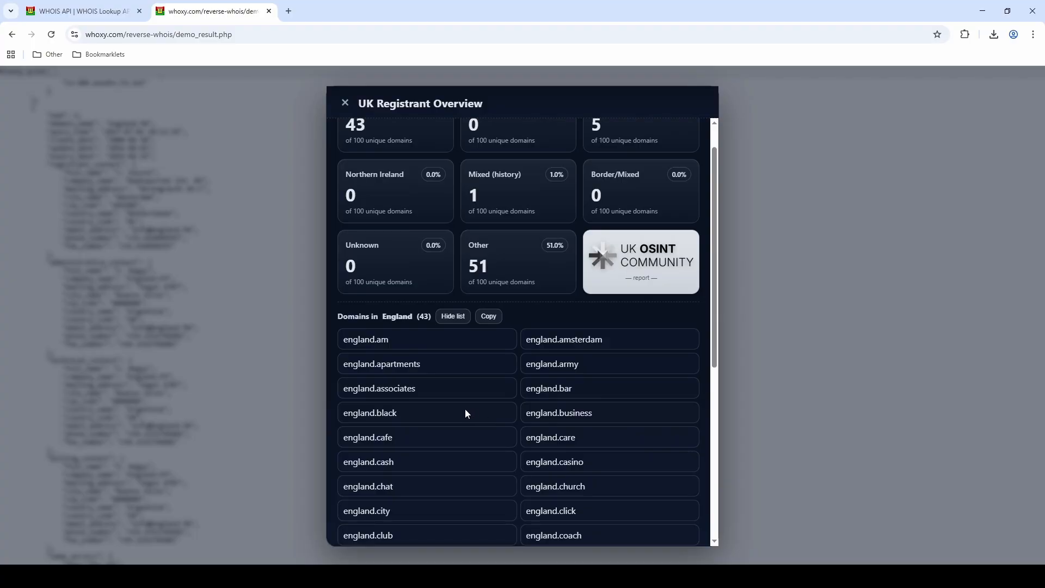
{"action": "mouse_move", "coordinate": [434, 405]}
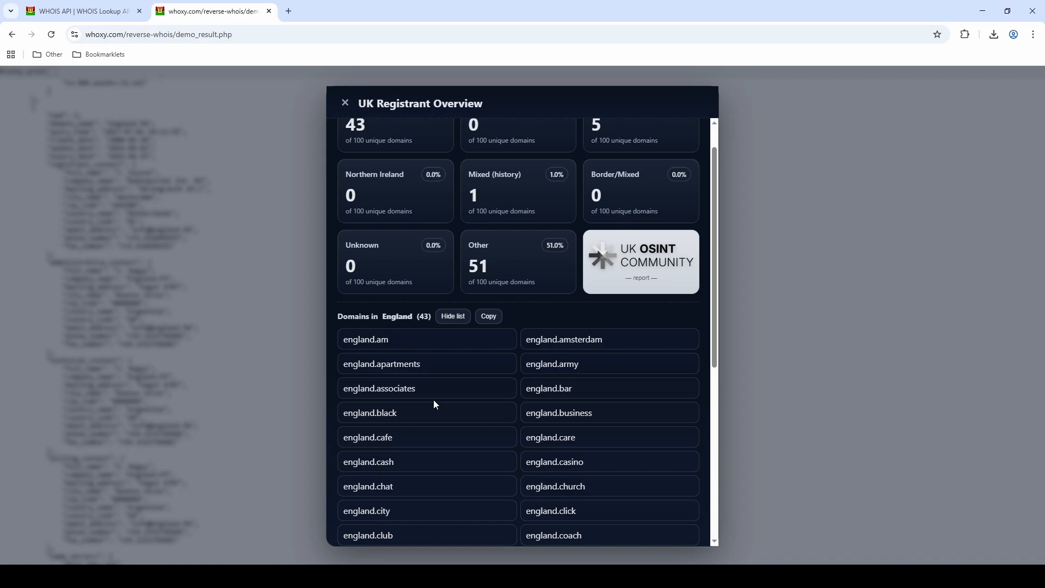
{"action": "mouse_move", "coordinate": [179, 308]}
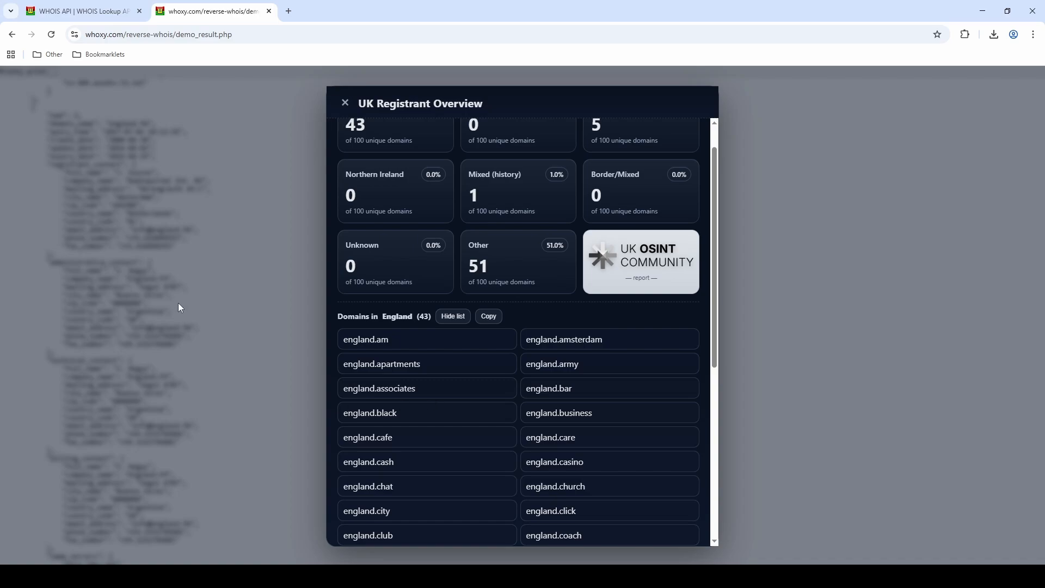